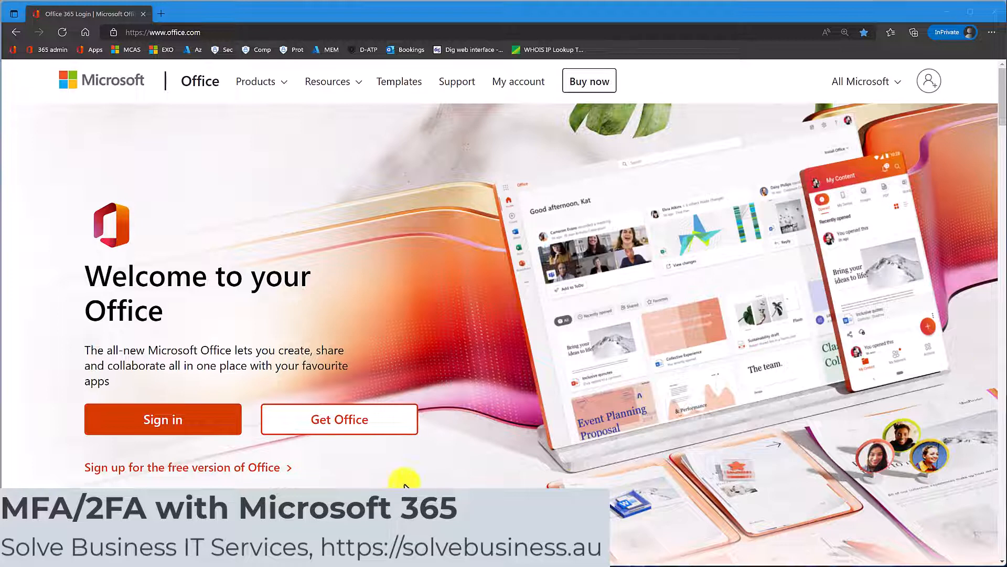
pyautogui.click(163, 419)
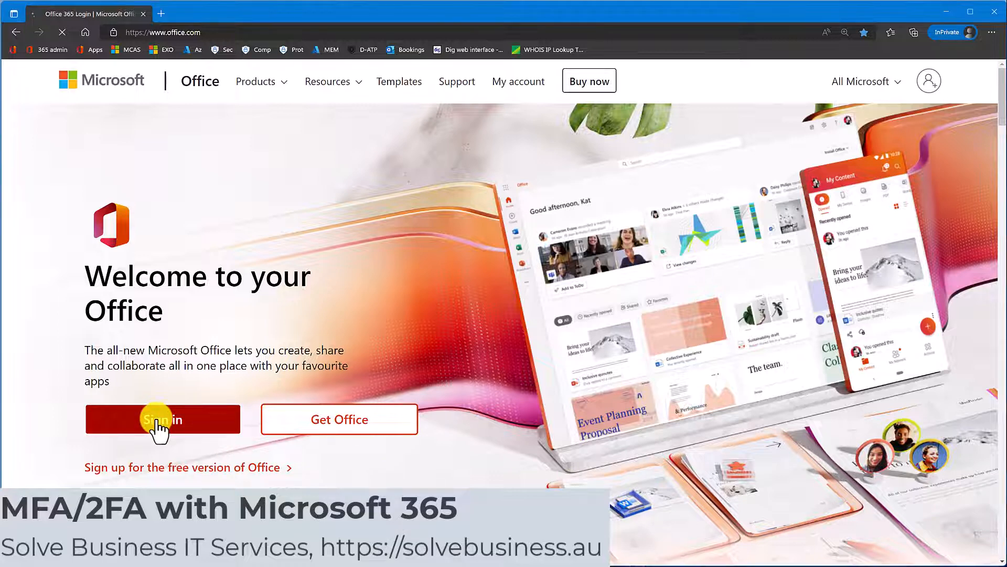
pyautogui.click(162, 419)
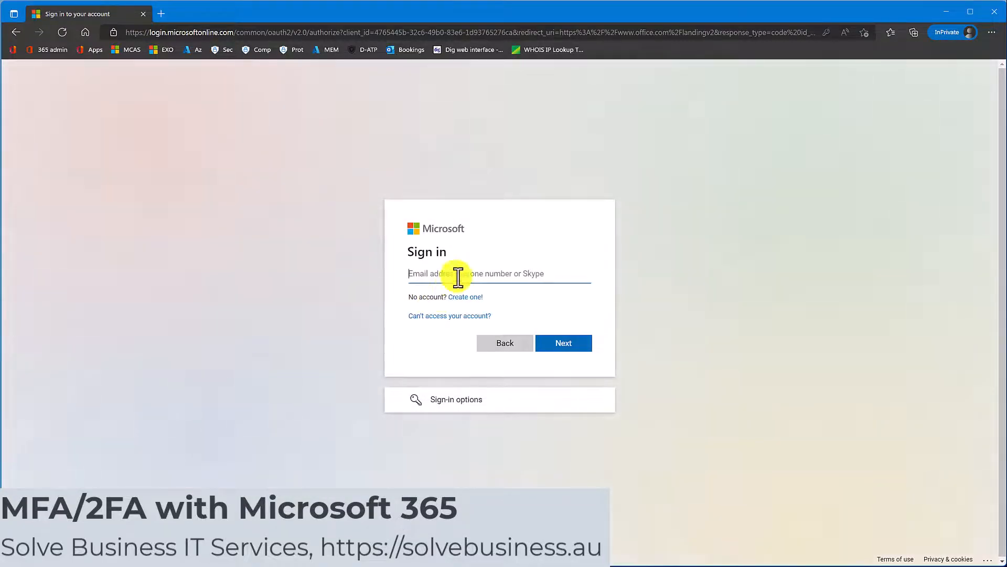
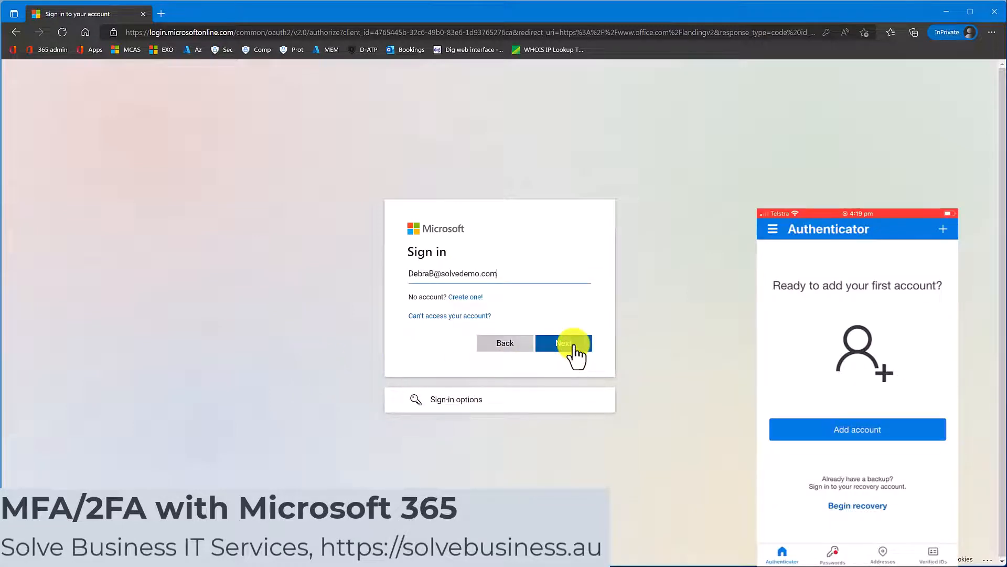
pyautogui.click(563, 342)
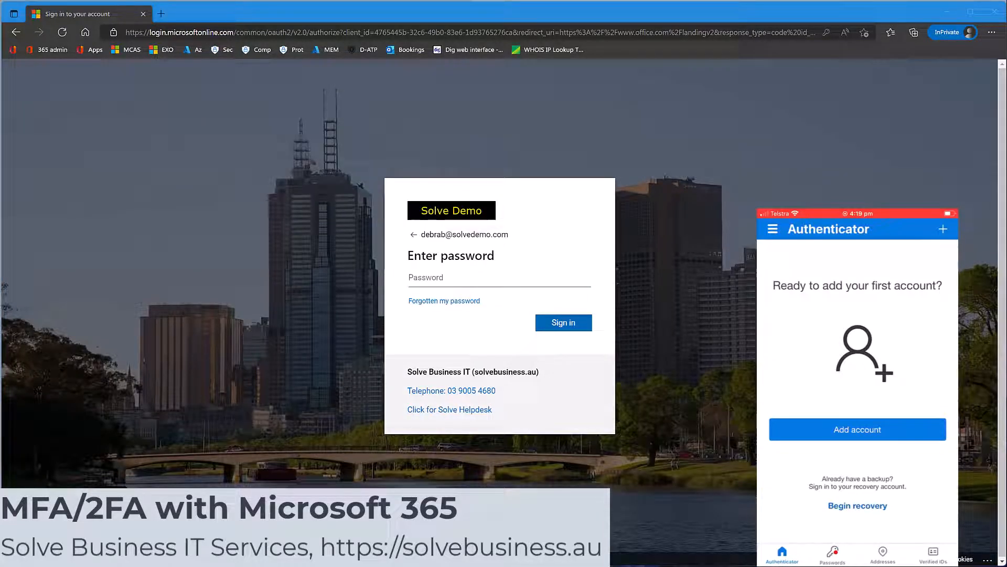
# Submit the account password and decline staying signed in to reach the Office home page.
pyautogui.rightClick(425, 277)
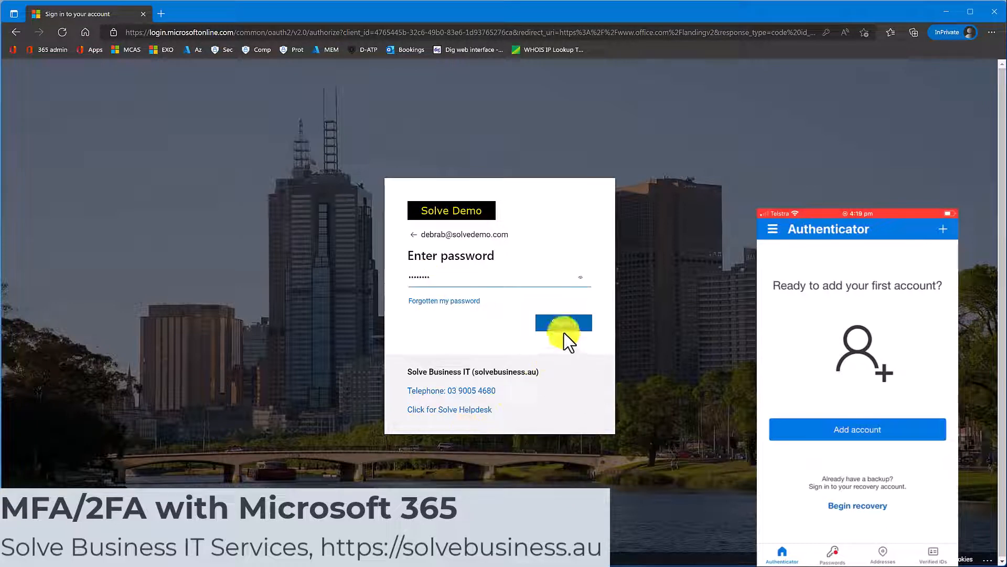
pyautogui.click(562, 322)
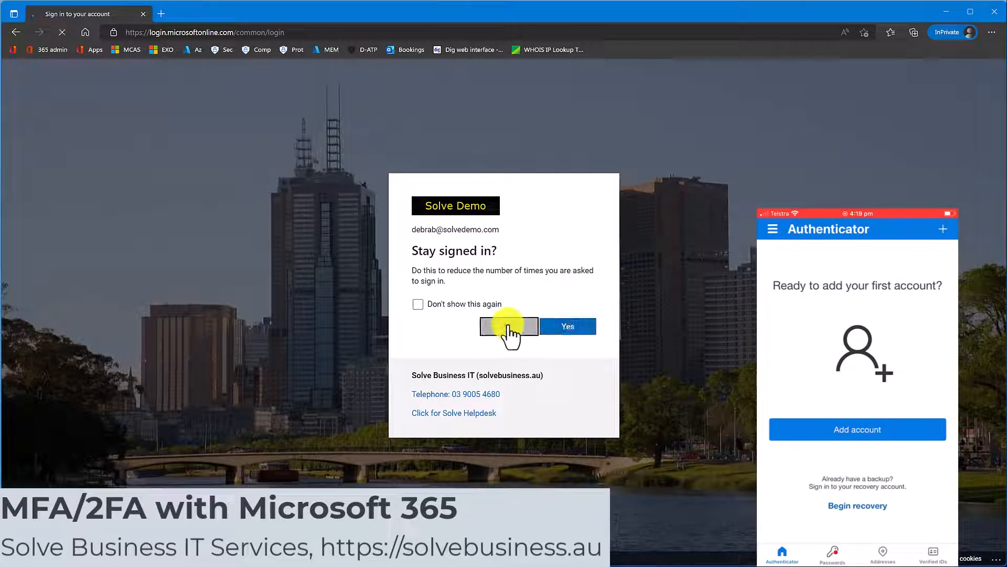
pyautogui.click(509, 325)
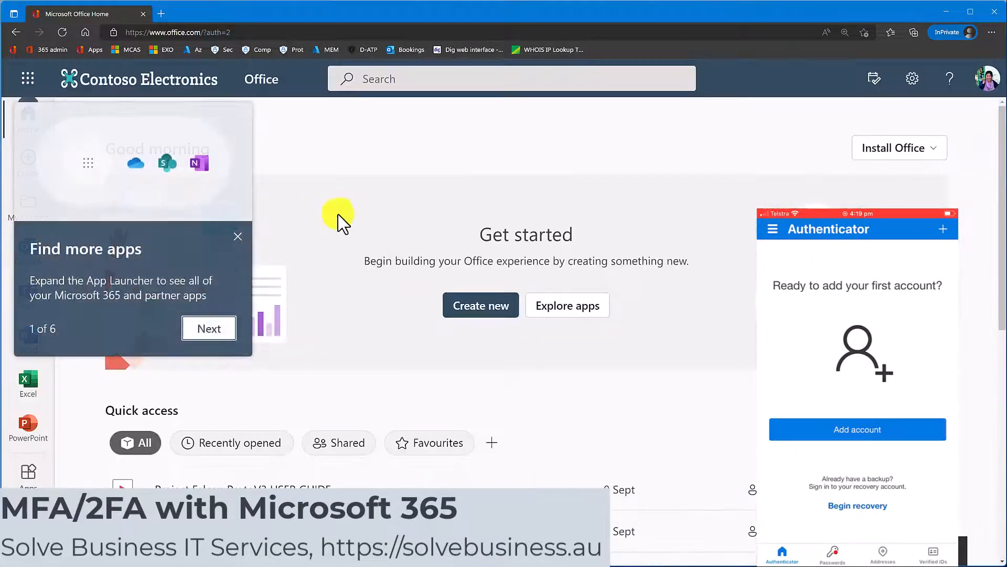
# Dismiss the 'Find more apps' tour tip on the Office home page.
pyautogui.click(207, 329)
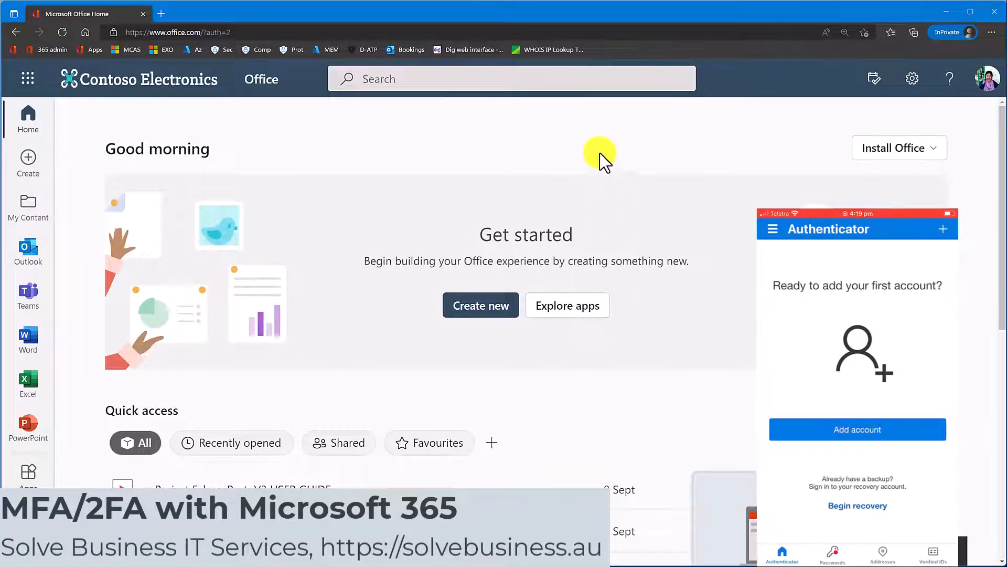
pyautogui.scroll(-3)
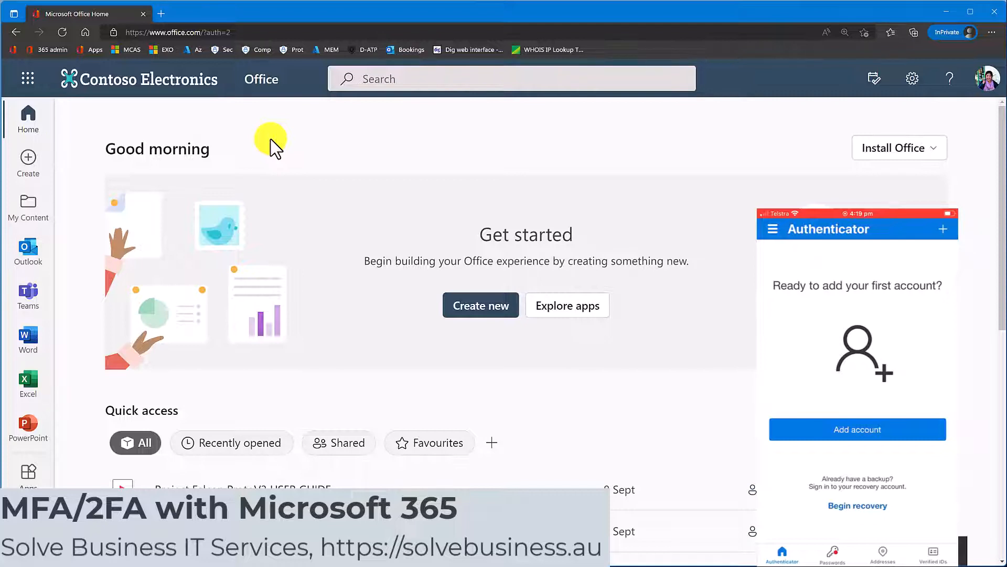
pyautogui.moveTo(549, 151)
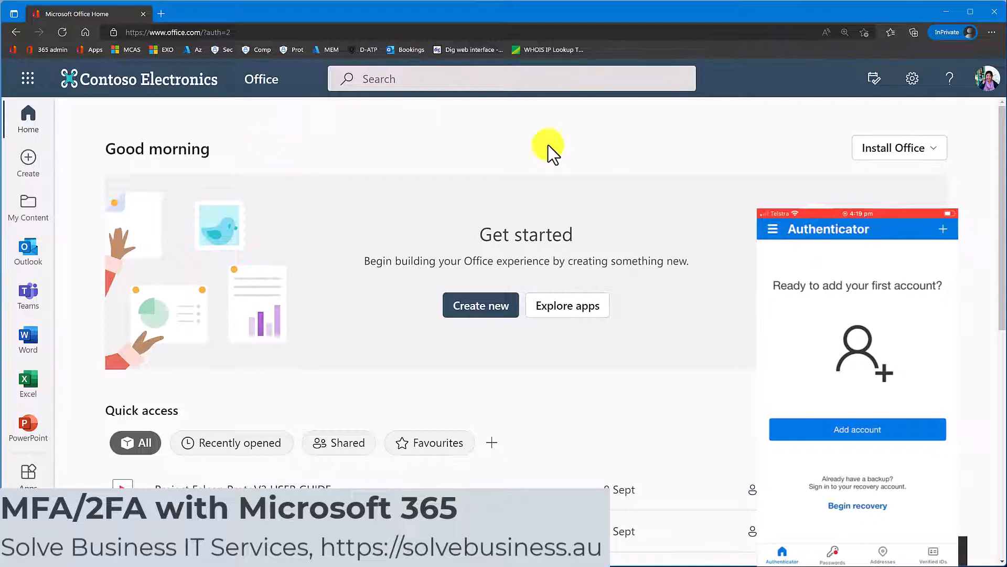
pyautogui.moveTo(551, 166)
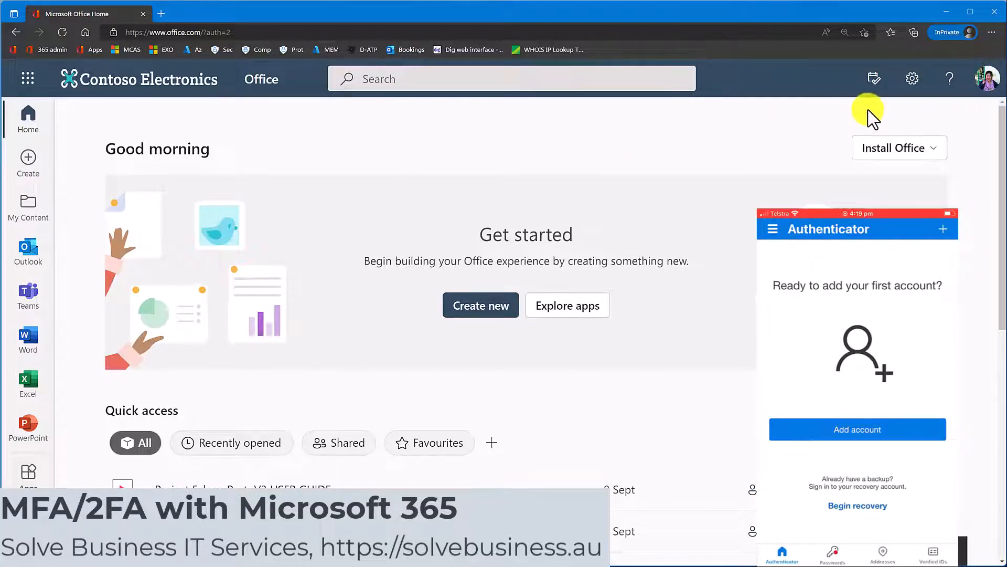
pyautogui.moveTo(699, 144)
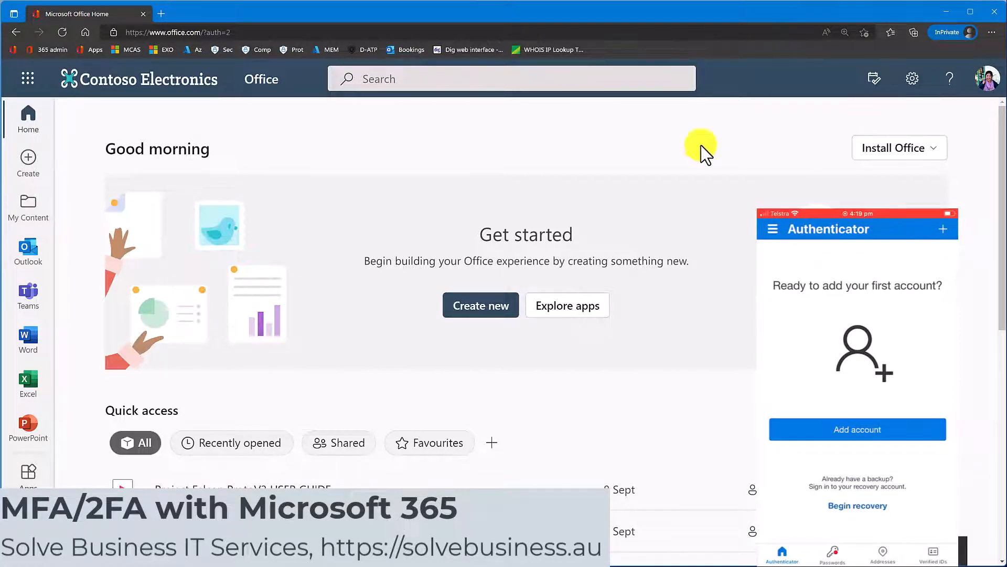
pyautogui.moveTo(28, 253)
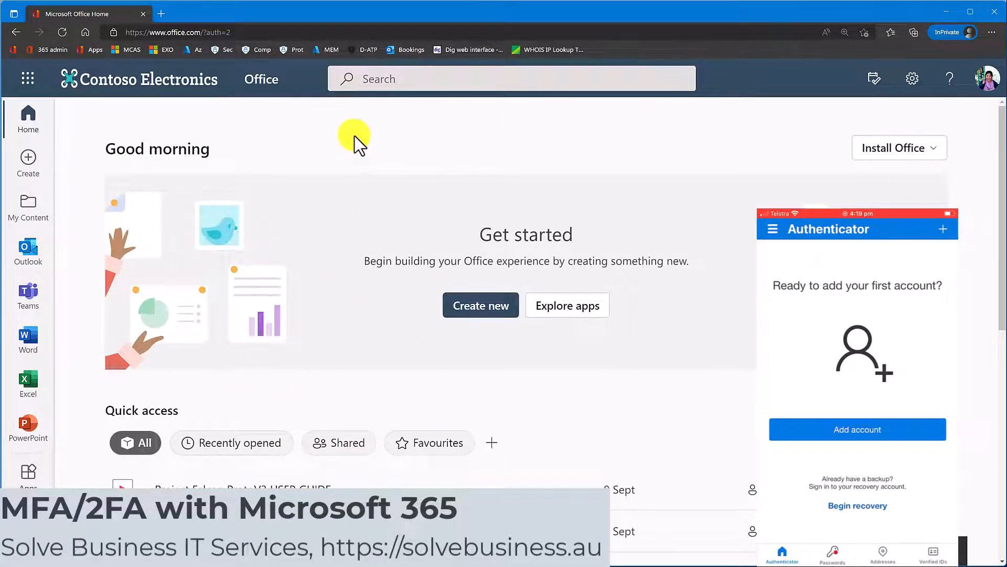
pyautogui.scroll(-3)
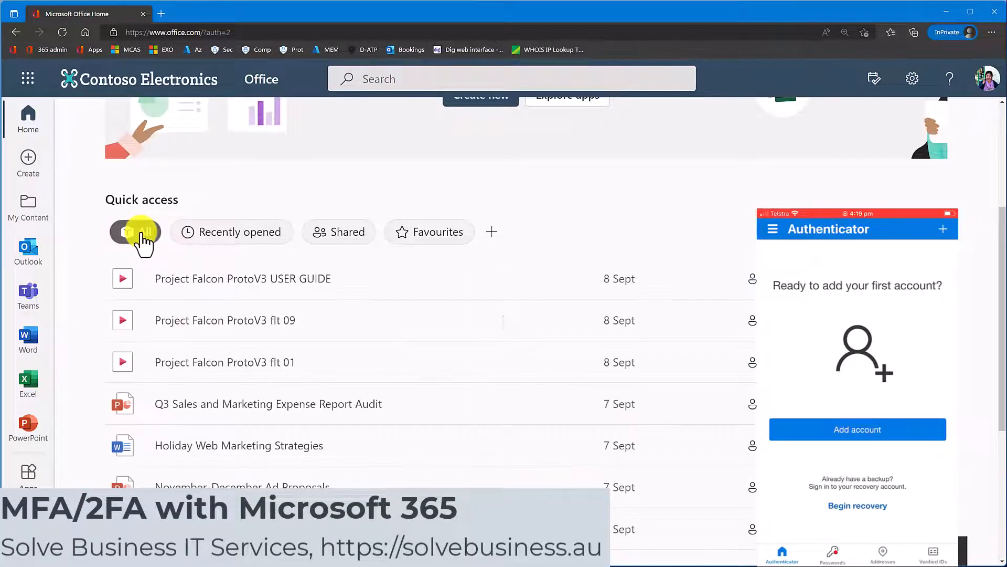
pyautogui.scroll(3)
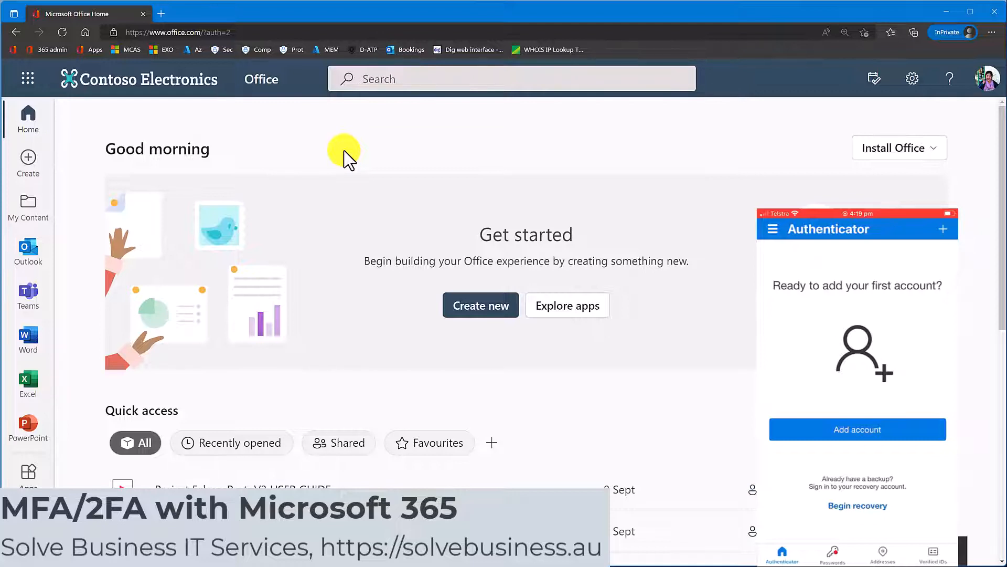
pyautogui.moveTo(367, 160)
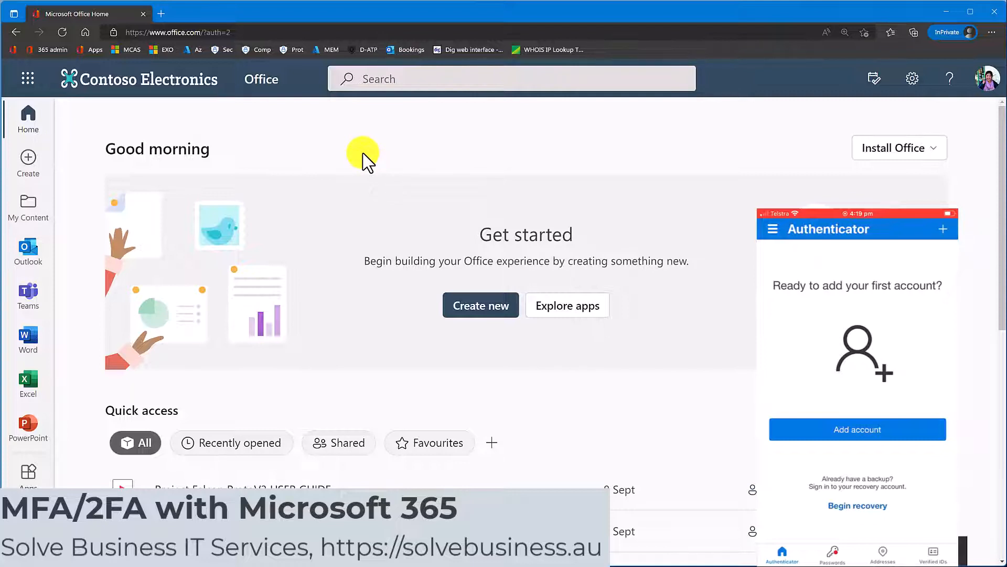
pyautogui.moveTo(523, 167)
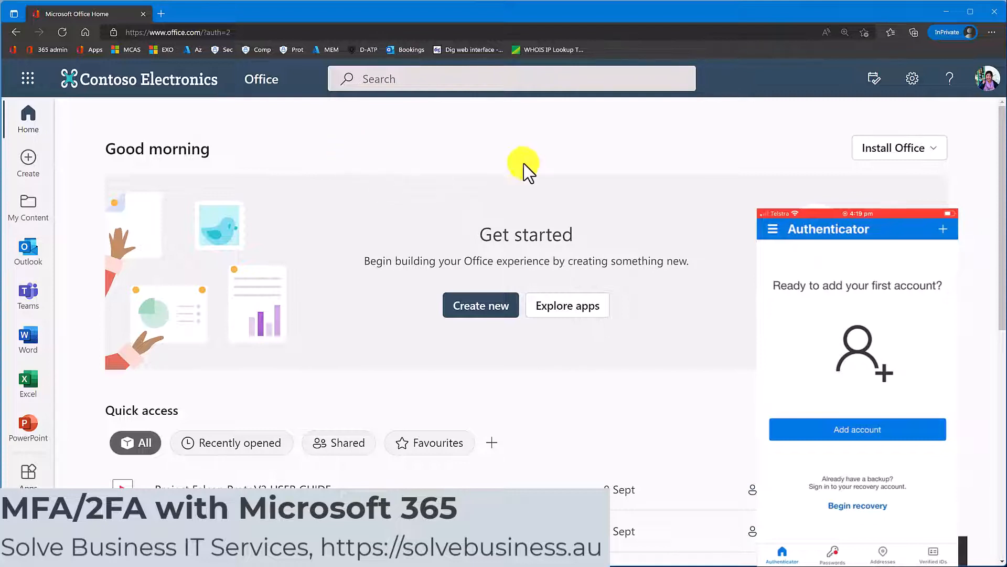
pyautogui.moveTo(986, 84)
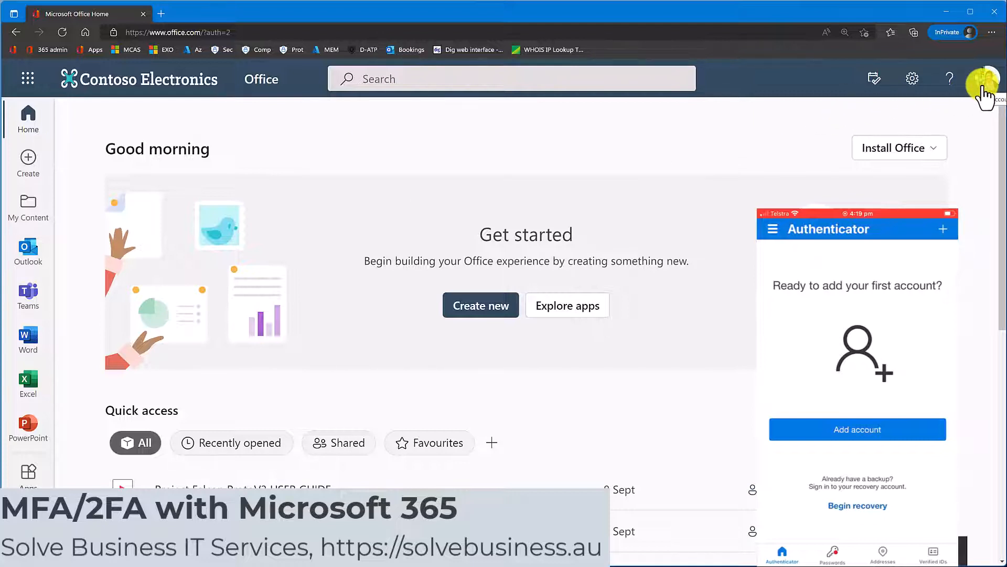
# Open the account panel from the profile picture and choose View account.
pyautogui.click(985, 79)
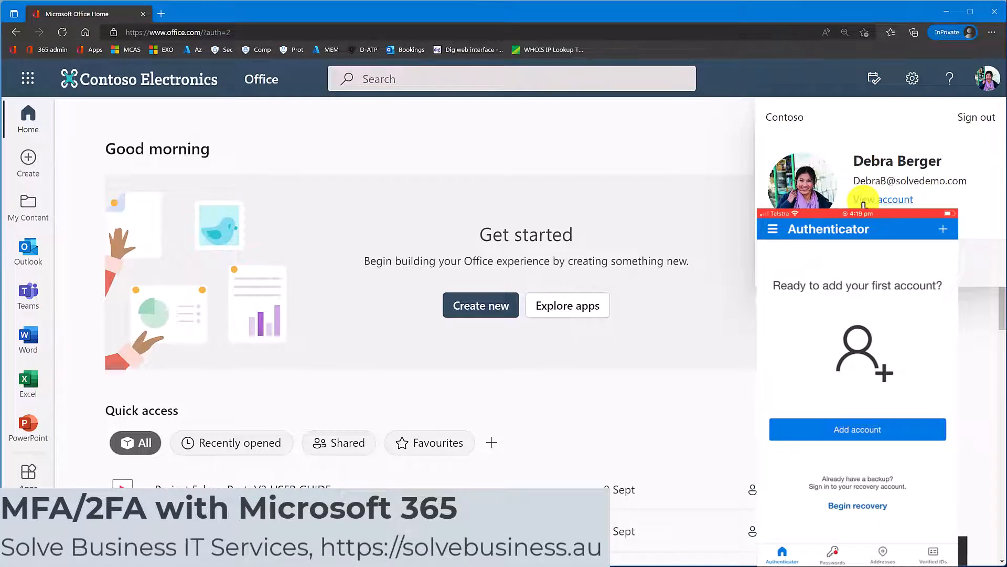
pyautogui.click(892, 199)
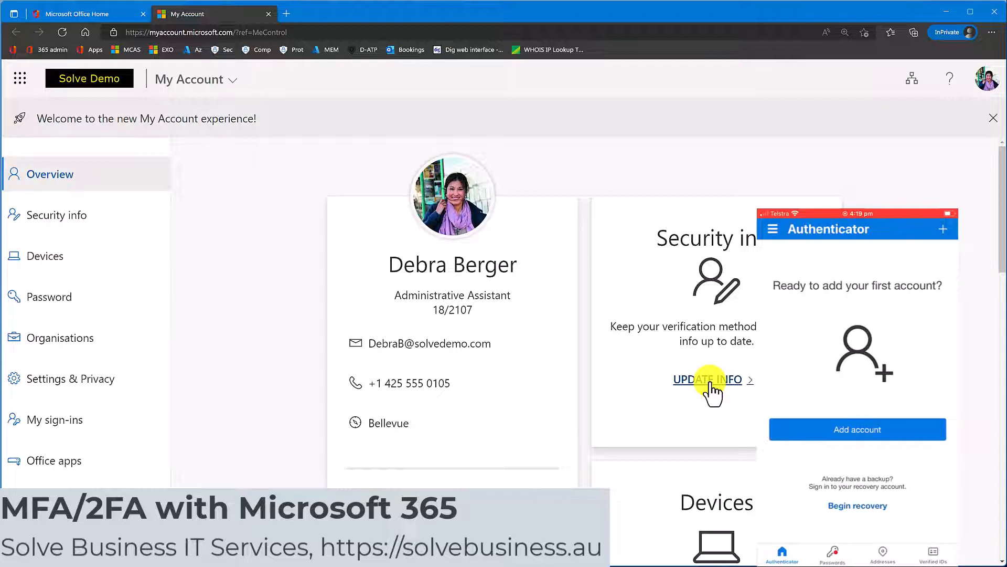
# Choose UPDATE INFO on the Security info card, triggering the Verify your identity prompt.
pyautogui.click(706, 379)
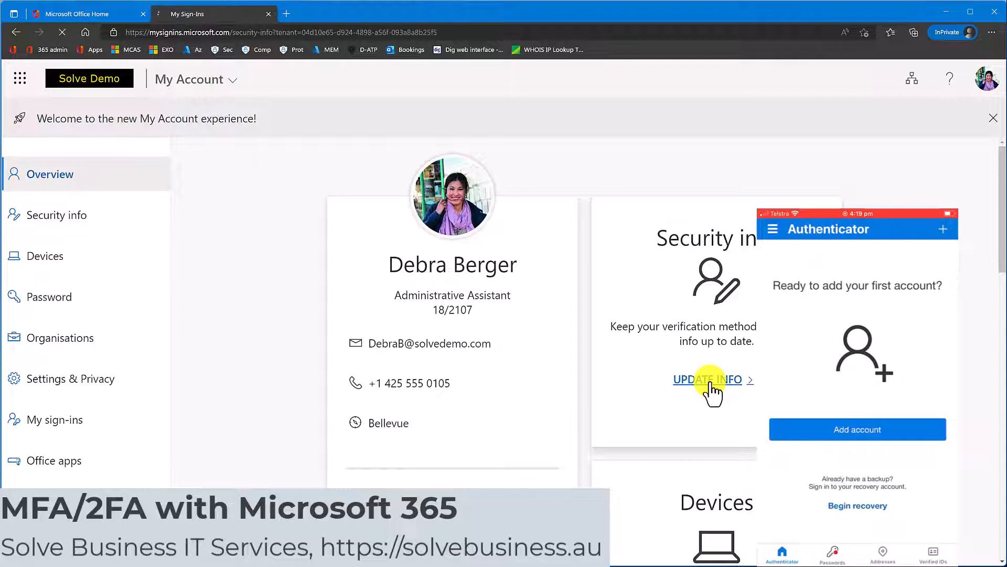
pyautogui.click(706, 379)
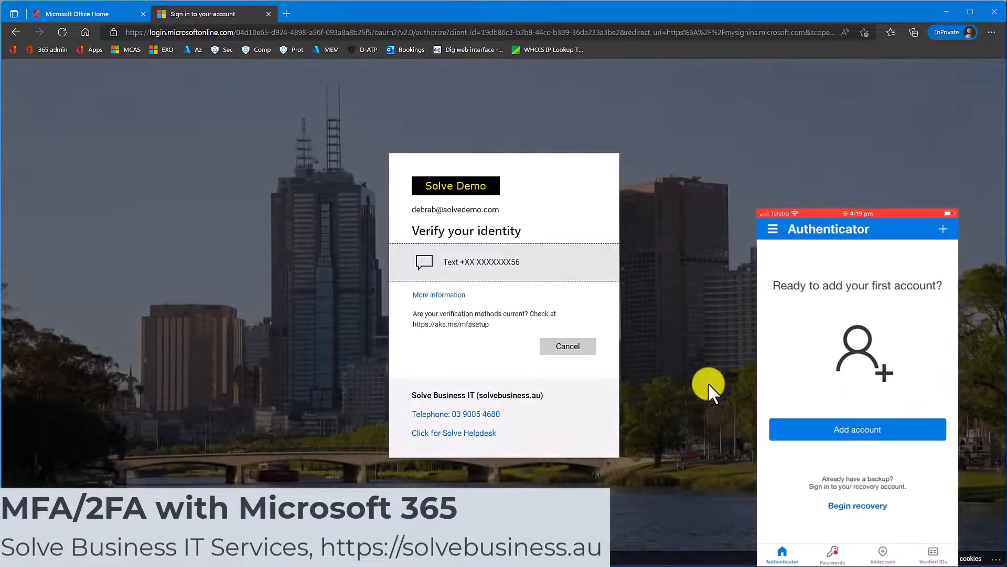
pyautogui.moveTo(703, 385)
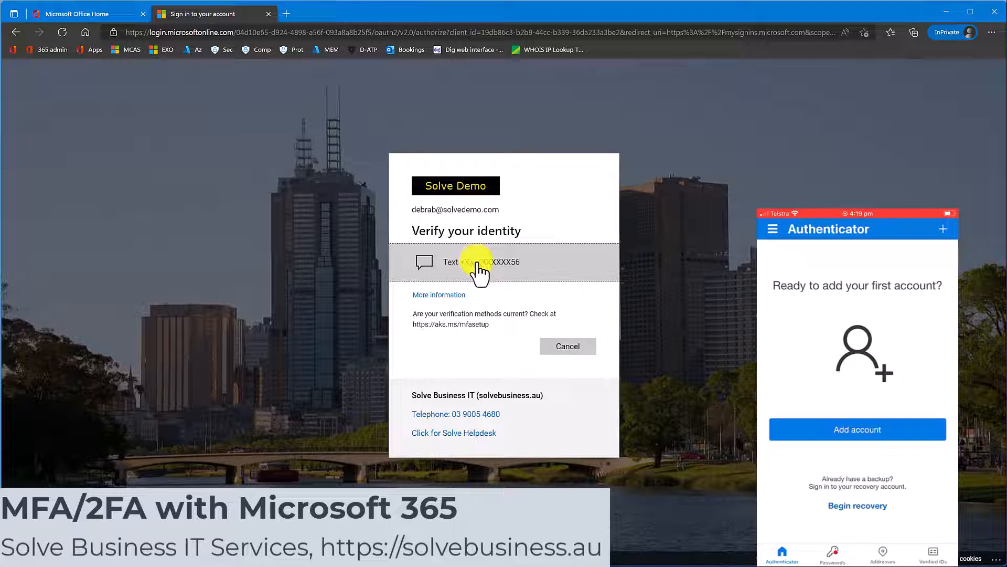
pyautogui.click(471, 262)
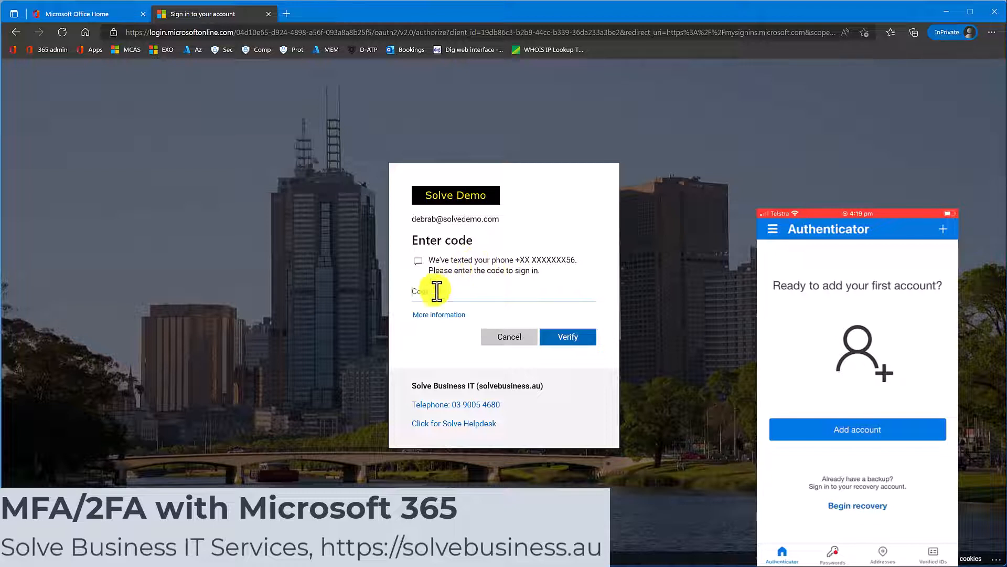
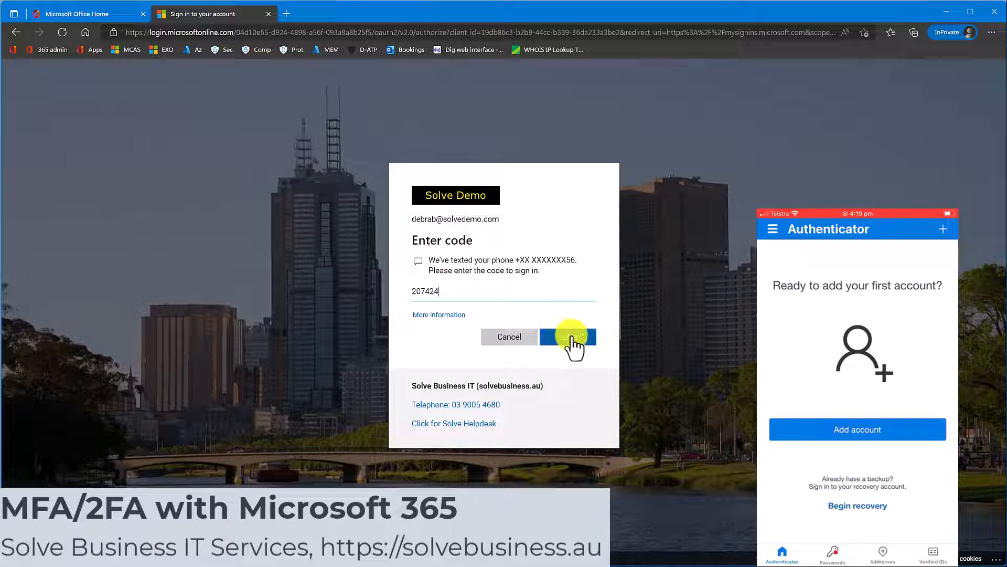
pyautogui.click(568, 337)
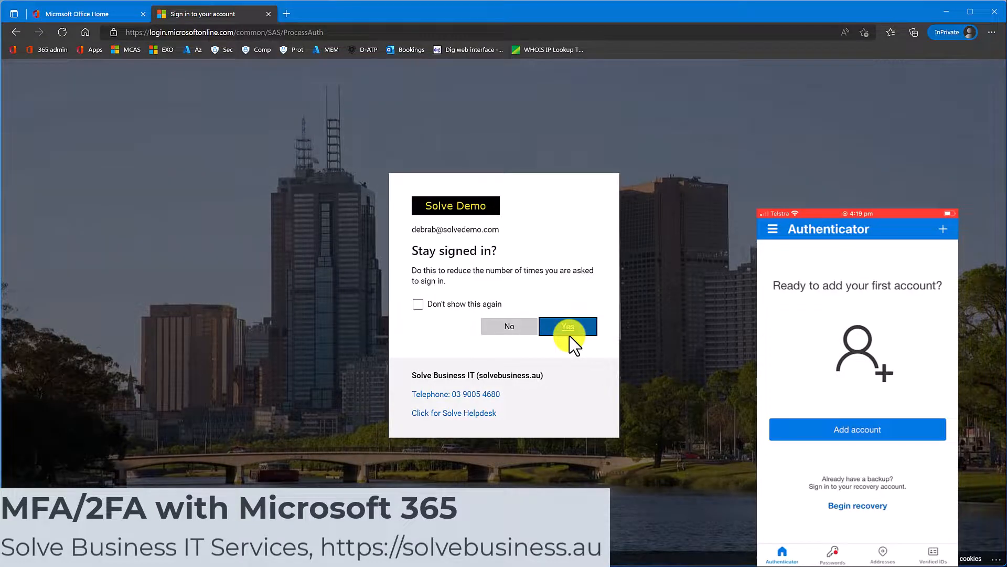
pyautogui.click(567, 326)
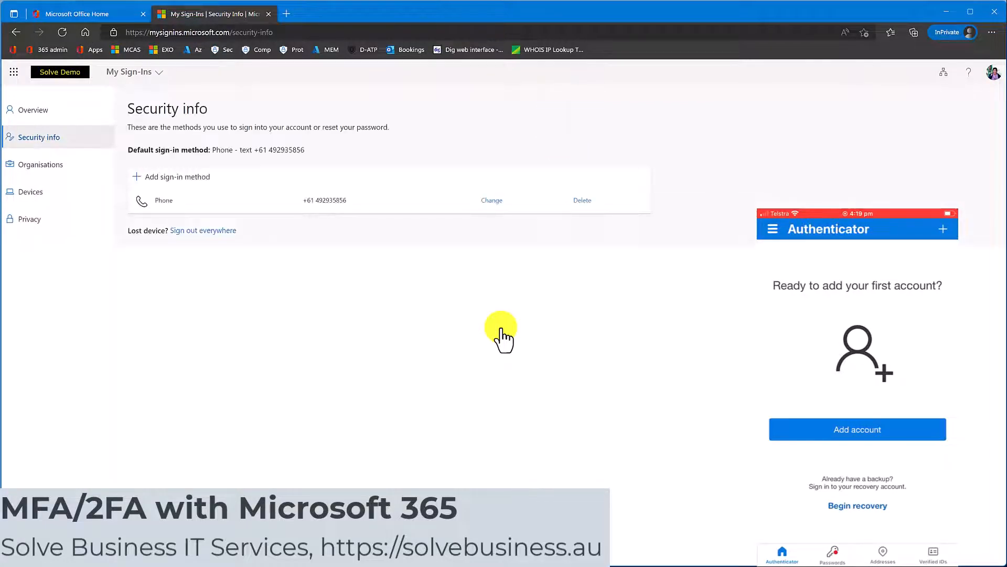
# Start adding a sign-in method and select Authenticator app from the method list.
pyautogui.press('ctrl+plus')
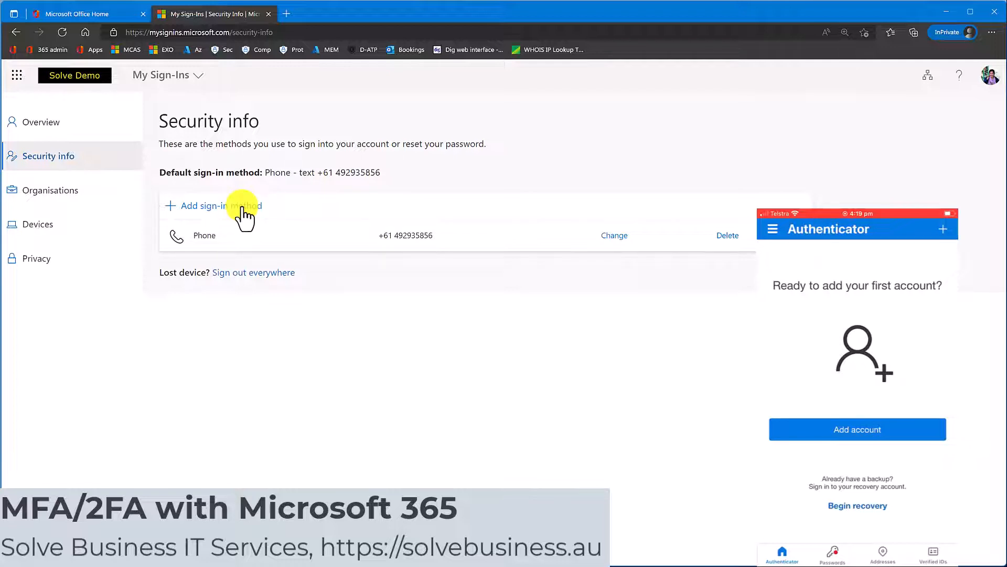
pyautogui.click(212, 205)
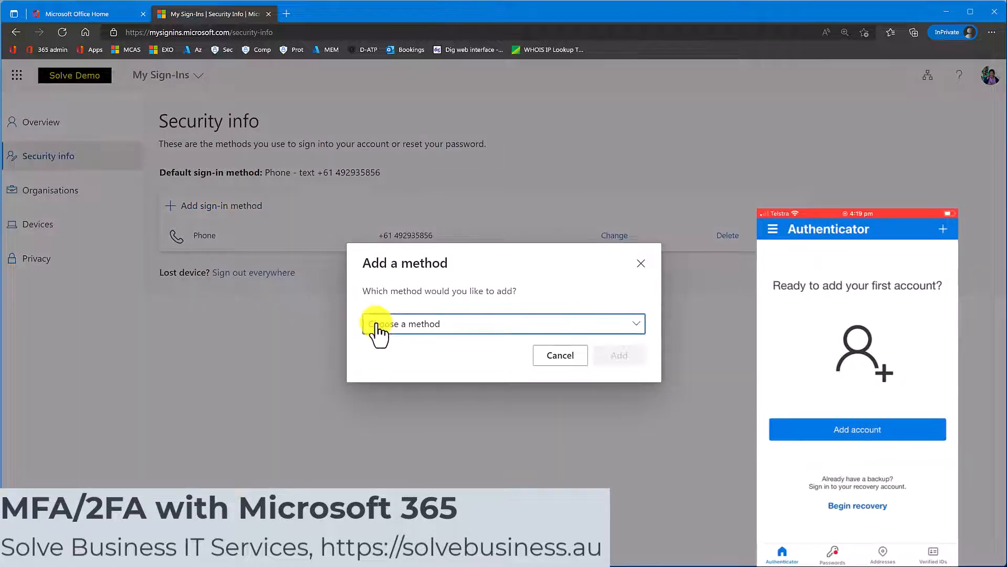
pyautogui.click(504, 323)
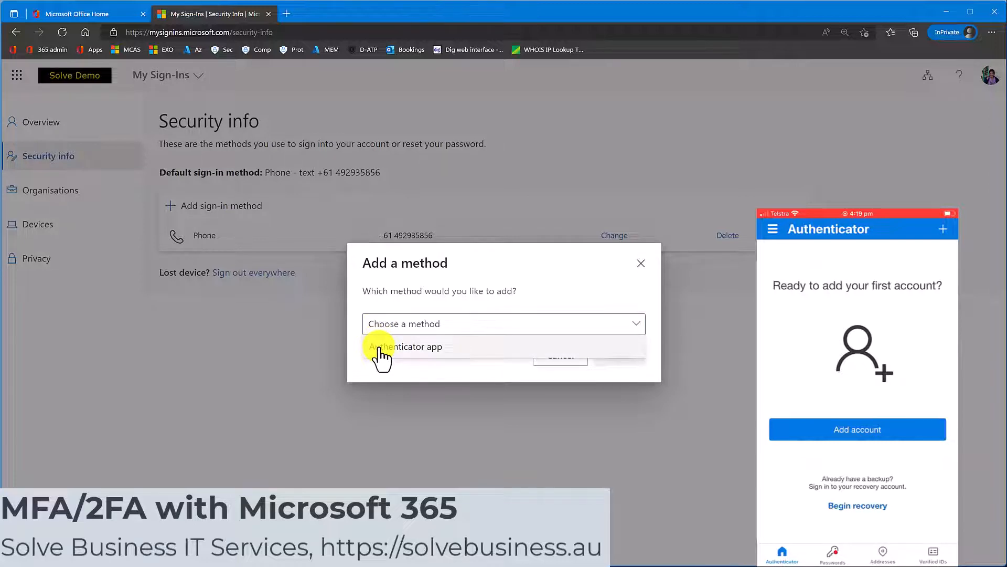
pyautogui.click(407, 346)
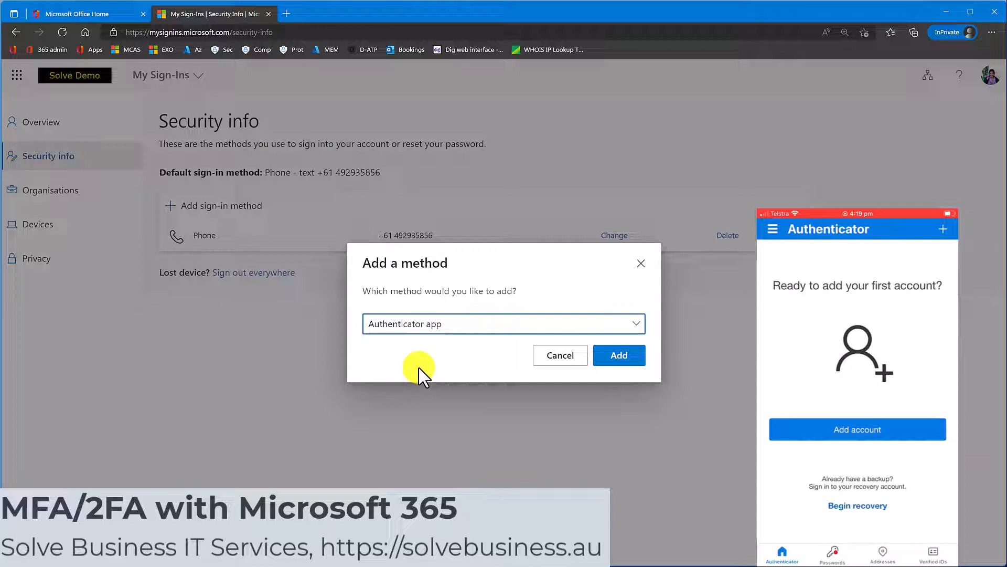
pyautogui.moveTo(426, 357)
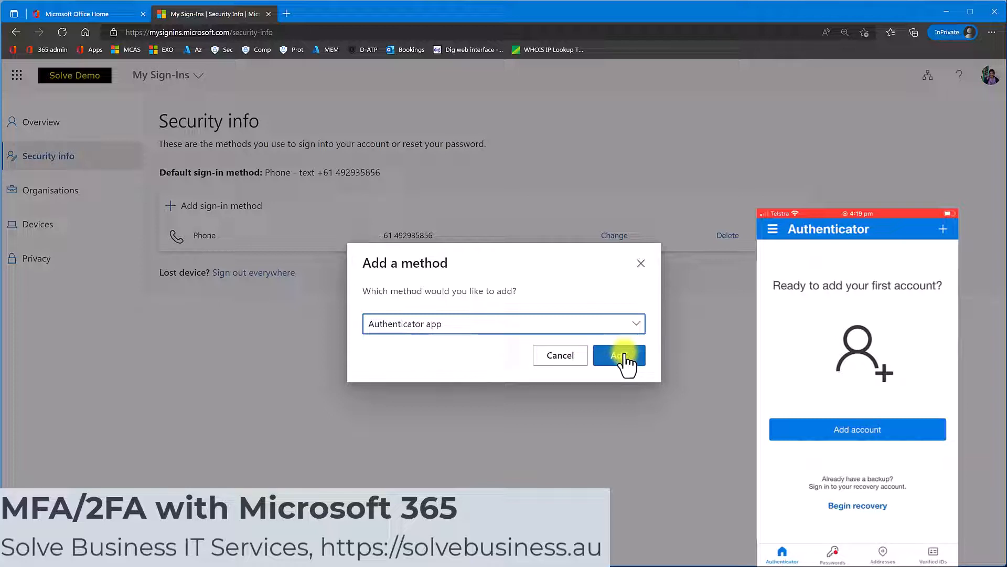
# Add the Authenticator app method, reaching the 'Start by getting the app' prompt.
pyautogui.click(618, 356)
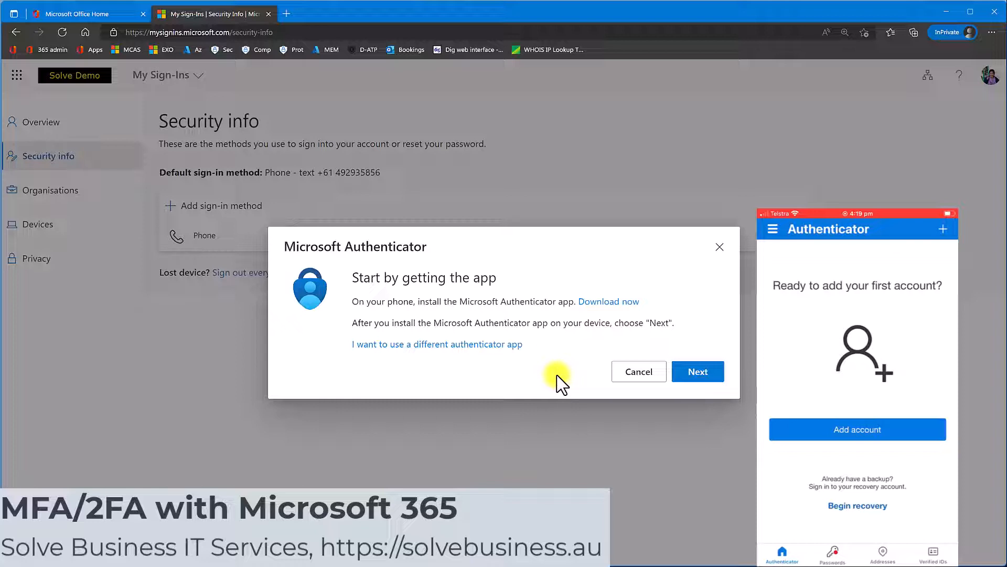
pyautogui.moveTo(553, 382)
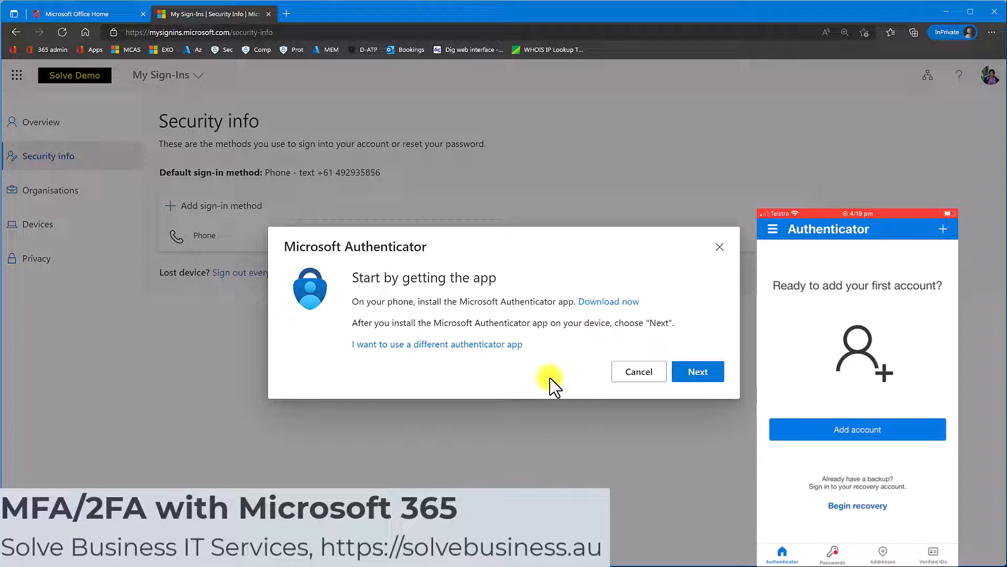
pyautogui.moveTo(589, 375)
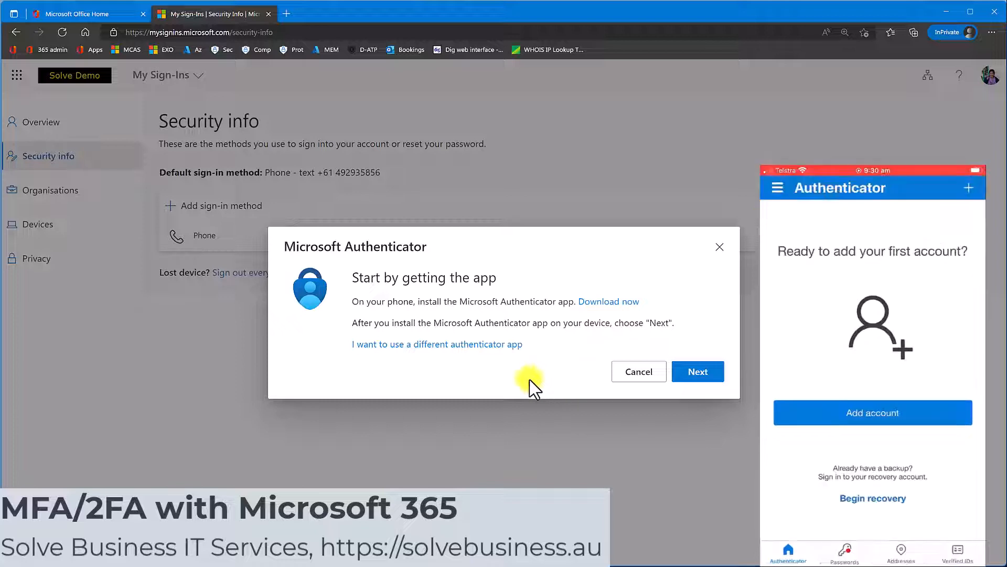
pyautogui.moveTo(662, 284)
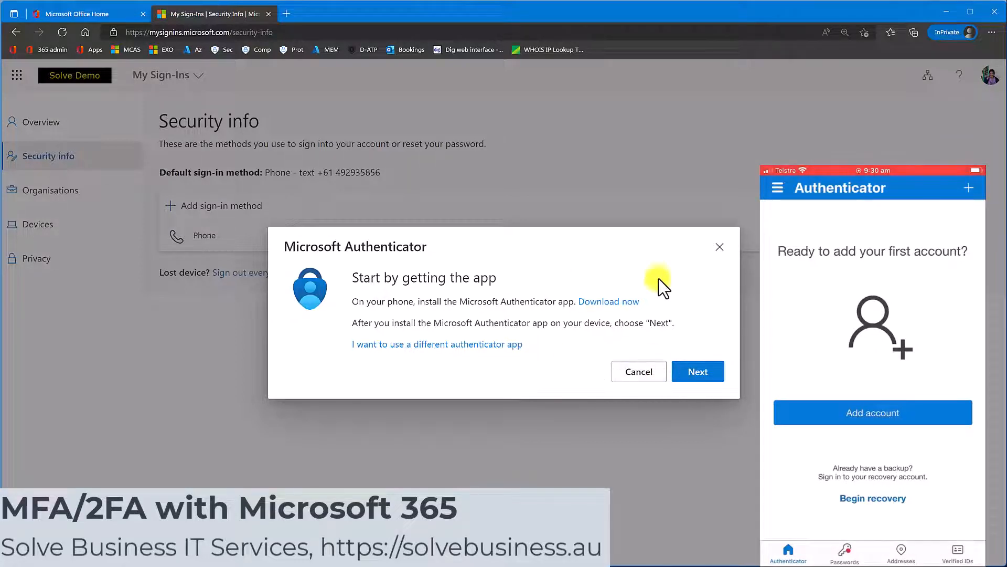
# Advance past 'Start by getting the app' and 'Set up your account' to the QR code.
pyautogui.click(696, 372)
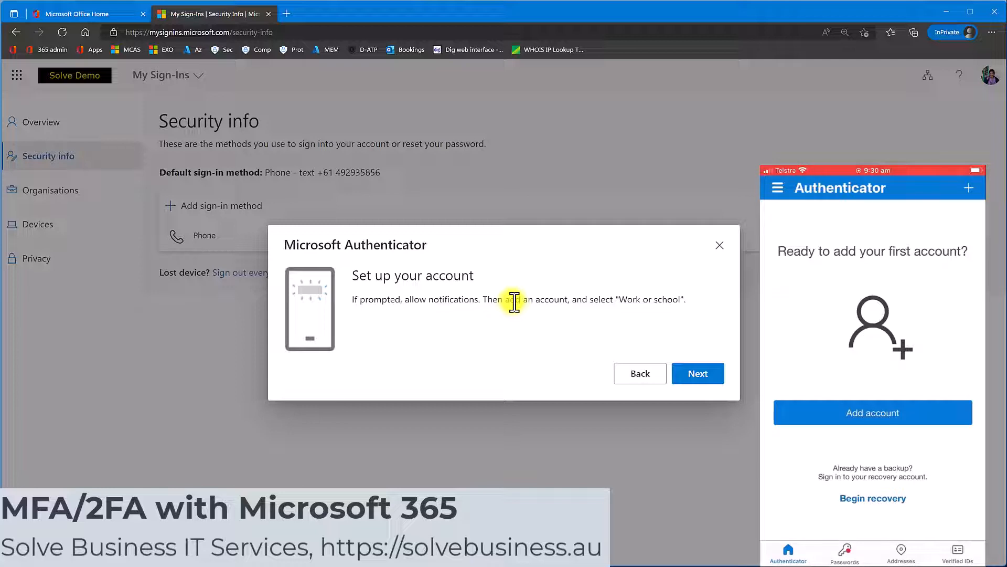
pyautogui.click(872, 413)
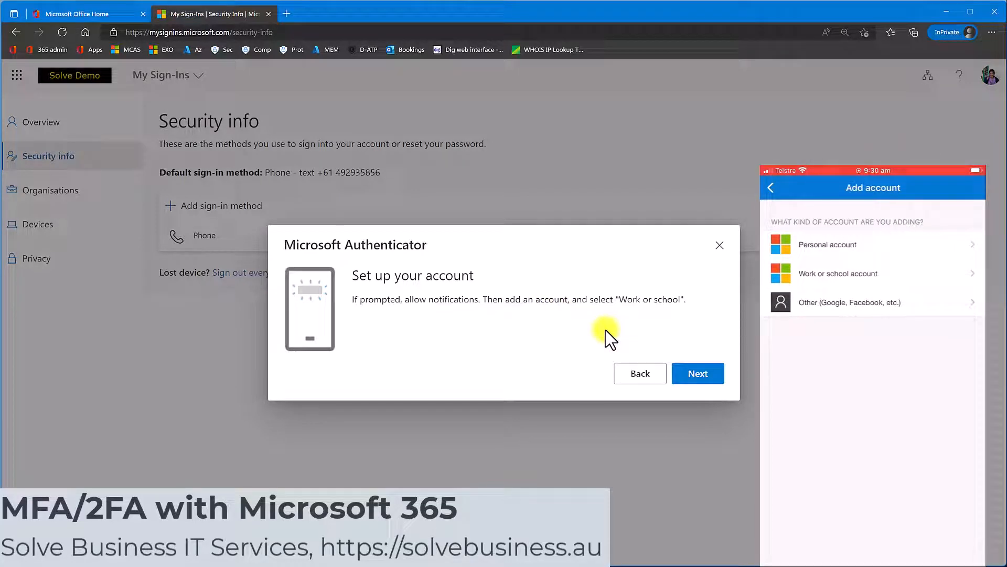
pyautogui.click(837, 272)
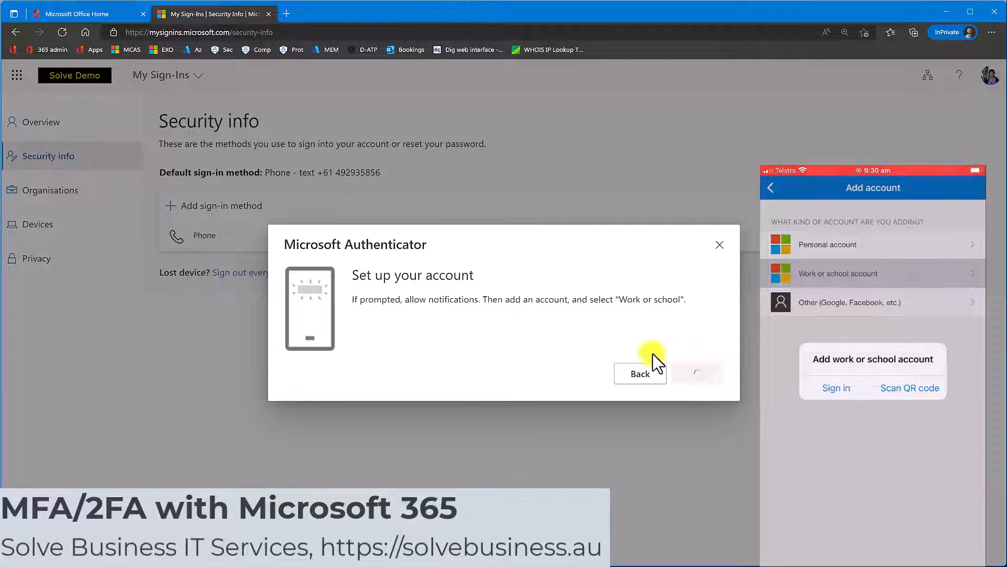
pyautogui.click(694, 373)
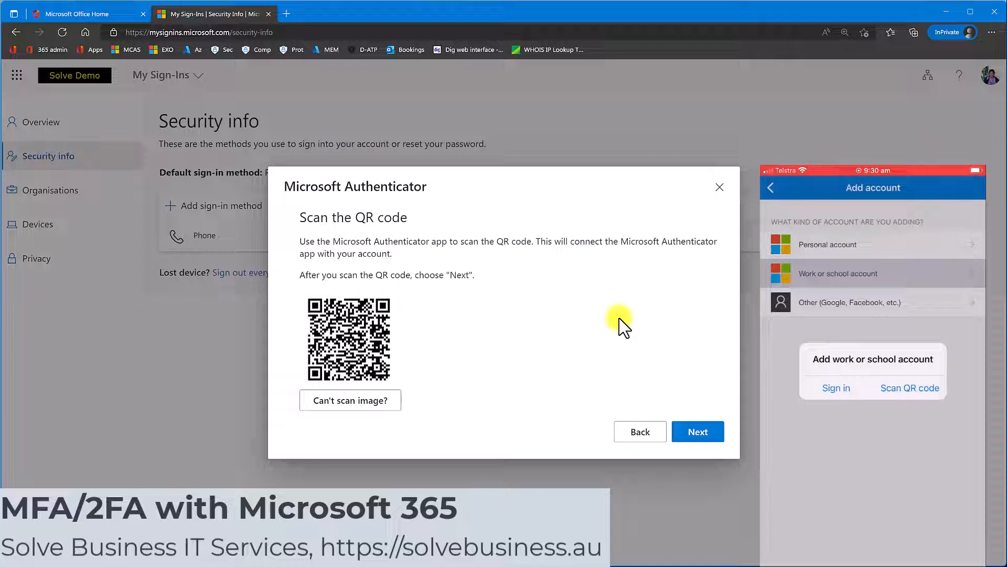
# Continue after scanning the QR code so the test notification is sent and approved.
pyautogui.click(910, 387)
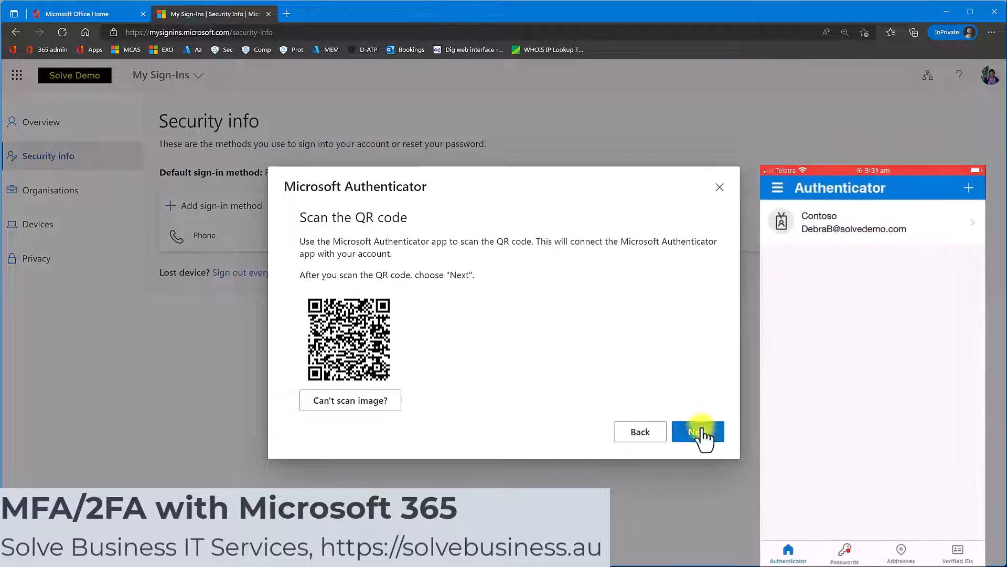
pyautogui.click(698, 431)
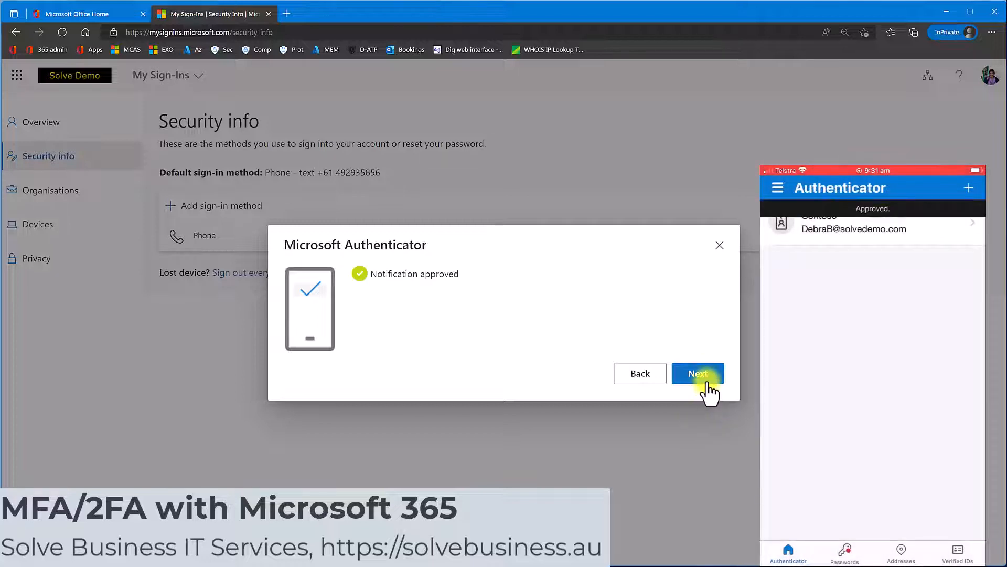
# Complete registration so Microsoft Authenticator is listed under the sign-in methods.
pyautogui.click(697, 374)
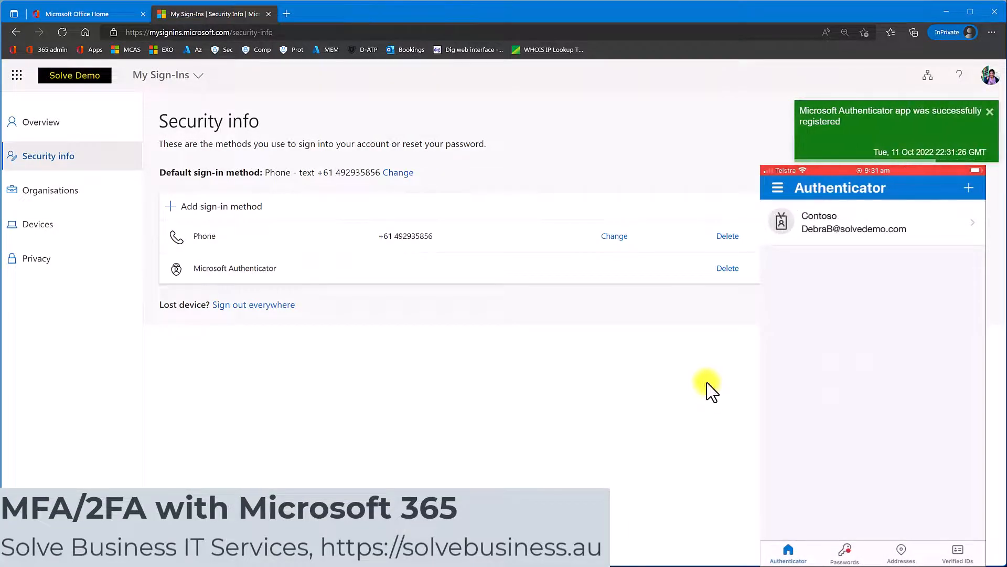
pyautogui.moveTo(218, 267)
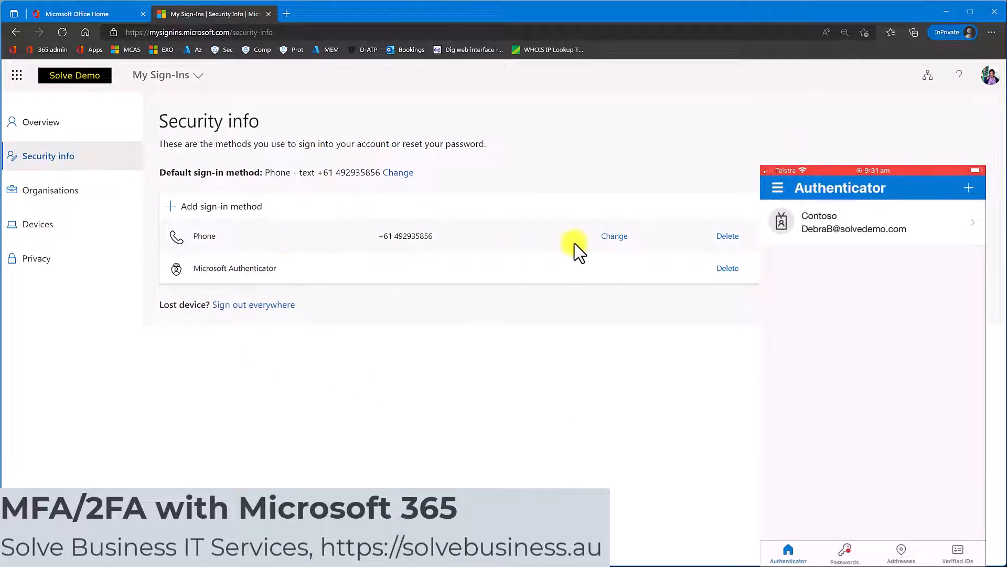
pyautogui.moveTo(693, 294)
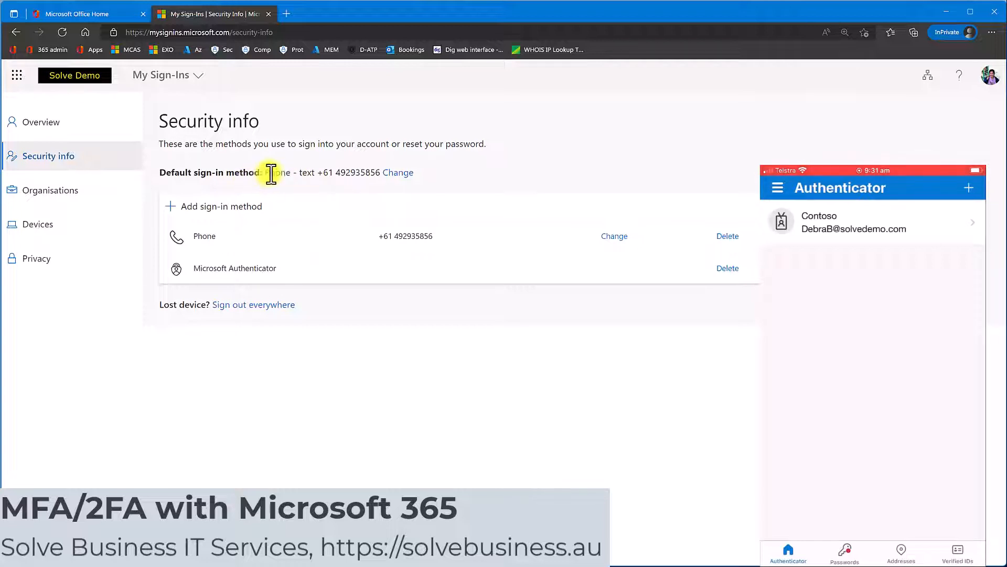
# Set Microsoft Authenticator - notification as the default sign-in method and confirm.
pyautogui.click(398, 172)
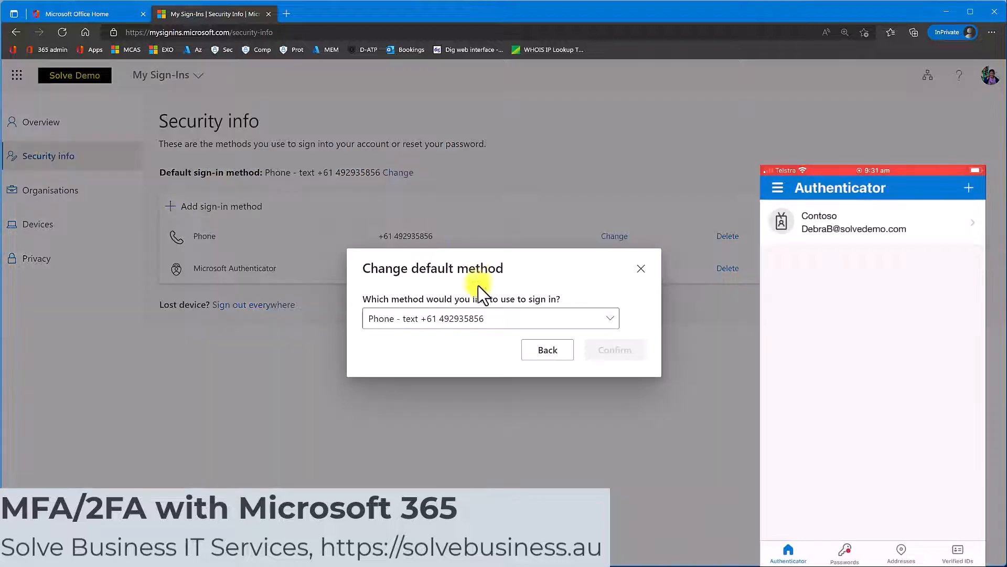
pyautogui.click(490, 317)
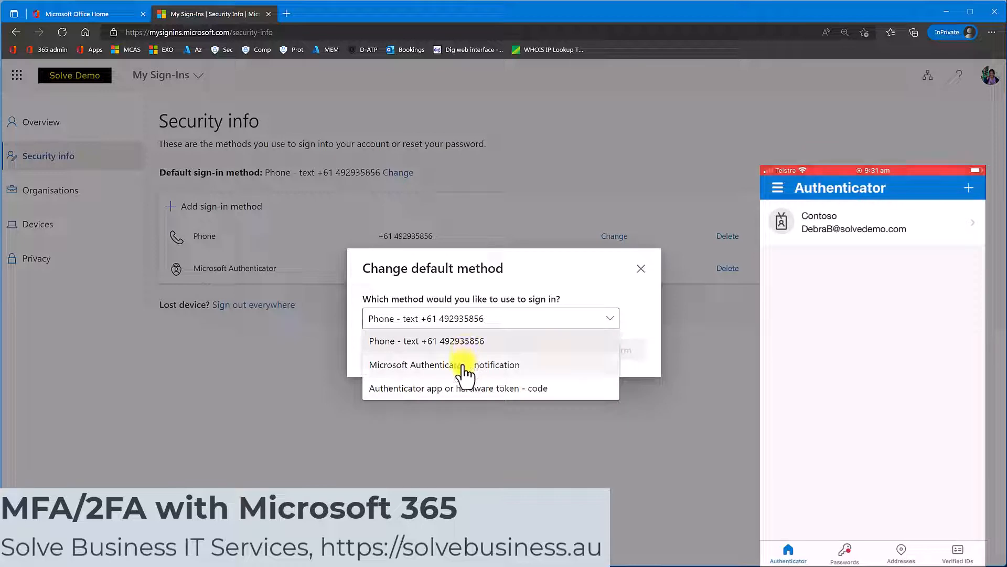
pyautogui.click(444, 364)
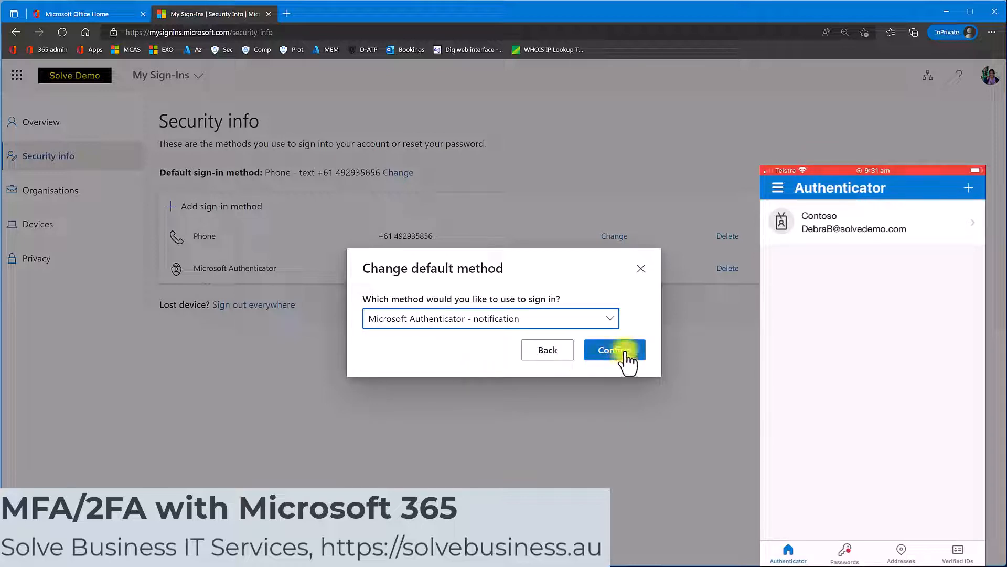
pyautogui.click(613, 350)
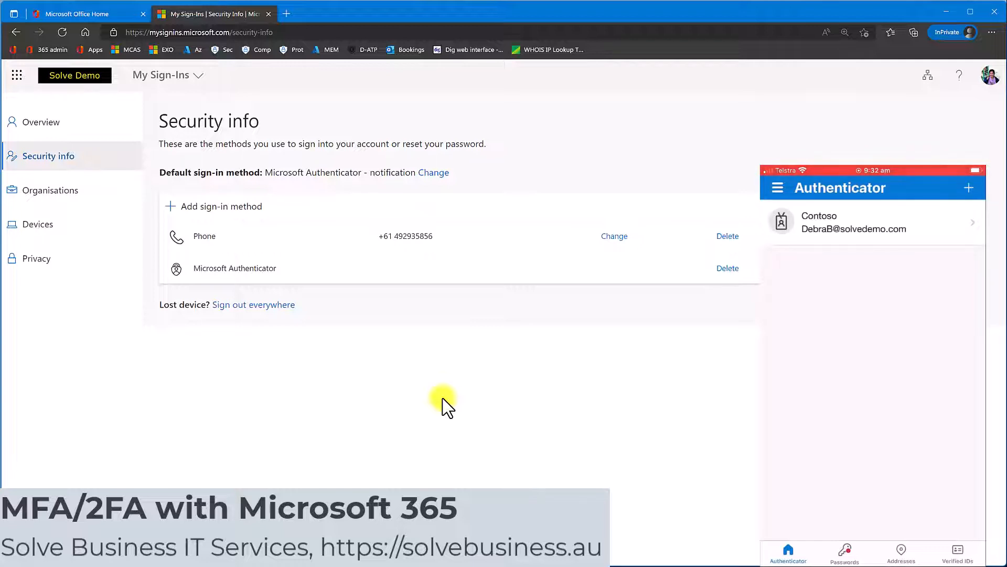
pyautogui.moveTo(453, 135)
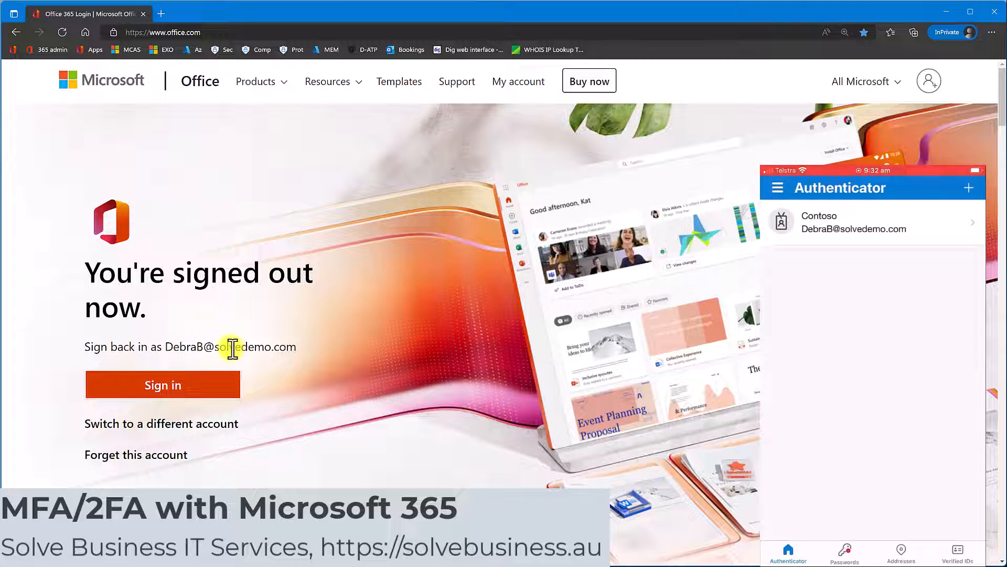
pyautogui.moveTo(257, 347)
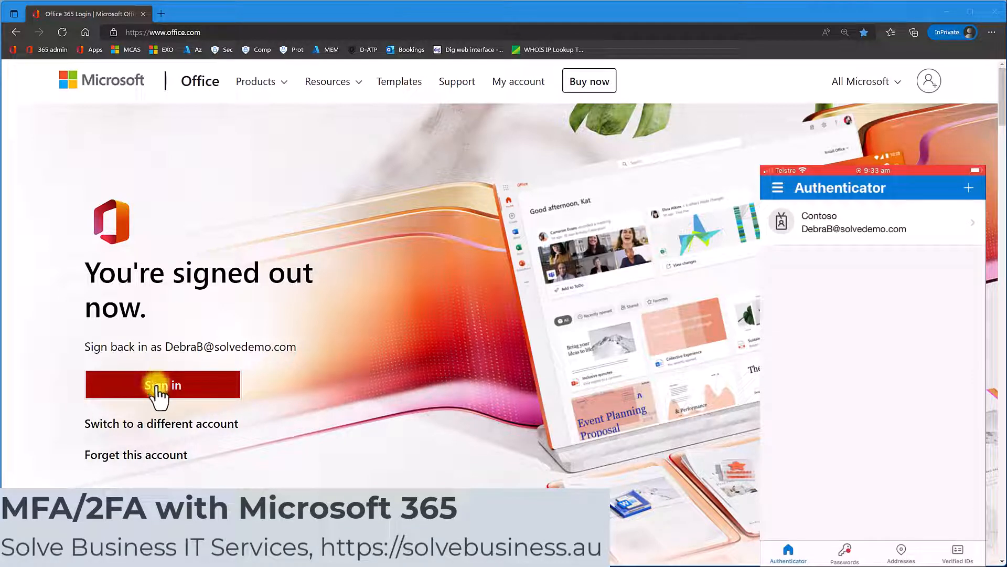
# Sign back in as the same account from the office.com signed-out page.
pyautogui.click(162, 385)
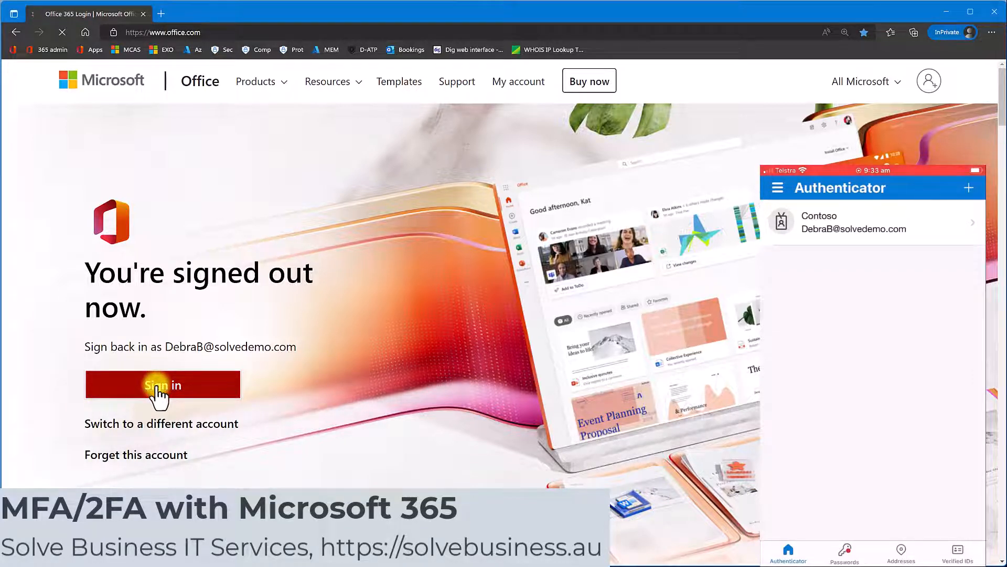
# Submit the saved password for Debra so an Approve sign-in request reaches the phone.
pyautogui.click(161, 384)
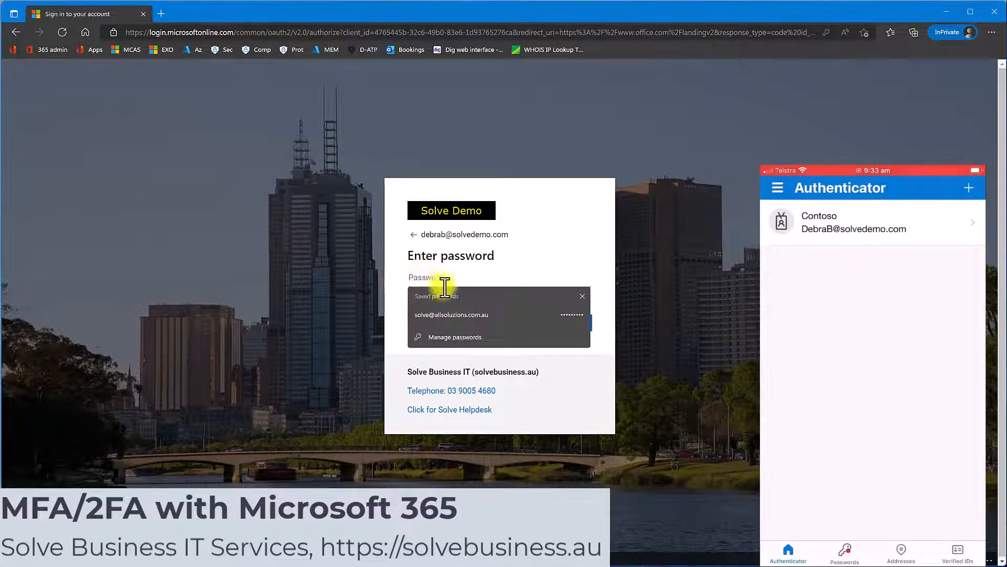
pyautogui.rightClick(443, 277)
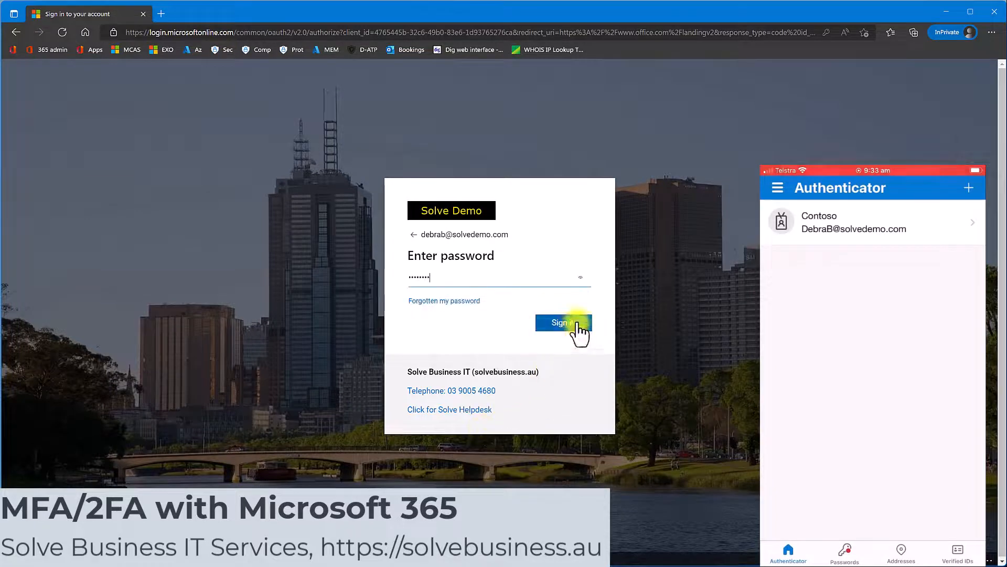
pyautogui.click(563, 323)
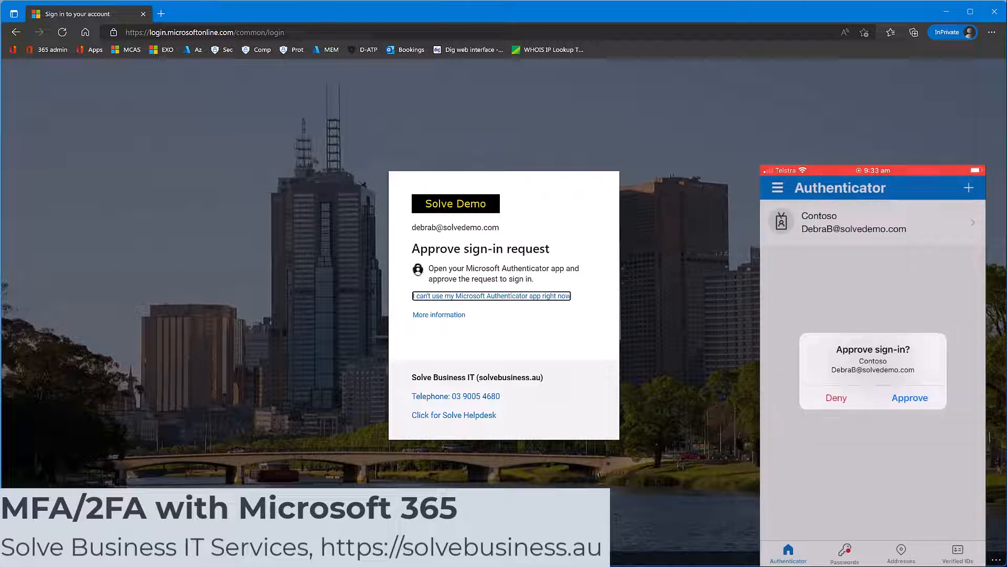
pyautogui.click(908, 398)
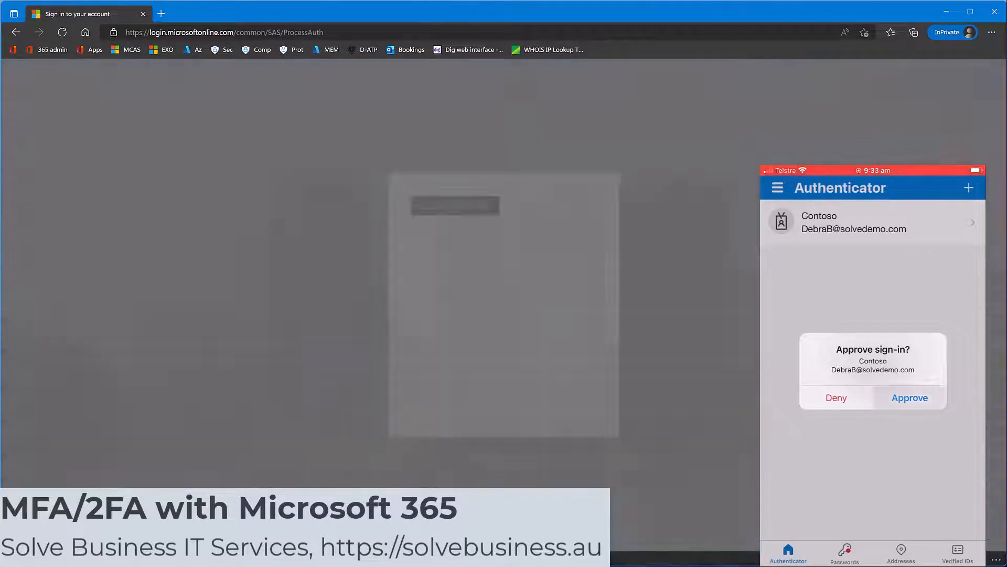
# Answer No to 'Stay signed in?' and land on the Office home page.
pyautogui.click(909, 397)
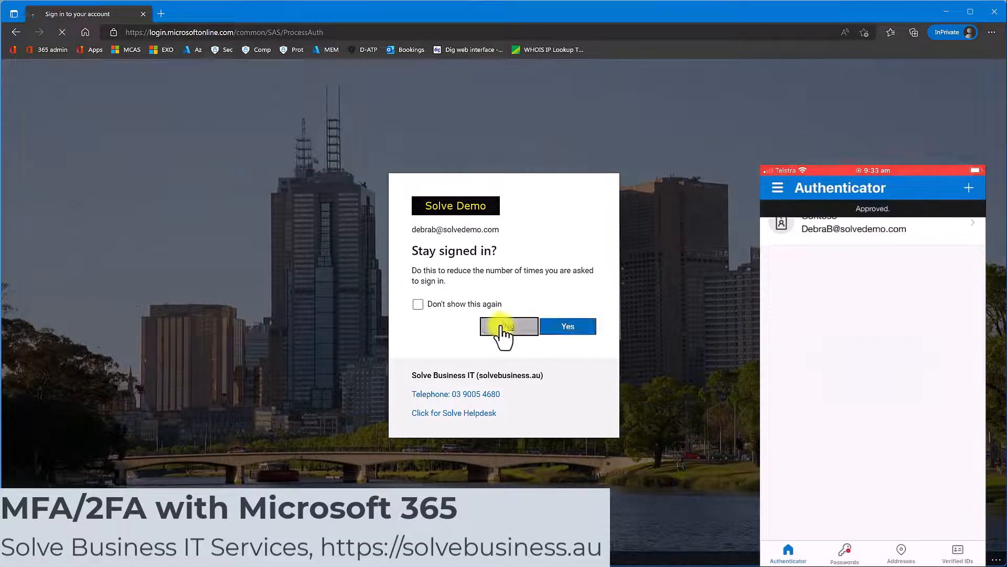
pyautogui.click(508, 325)
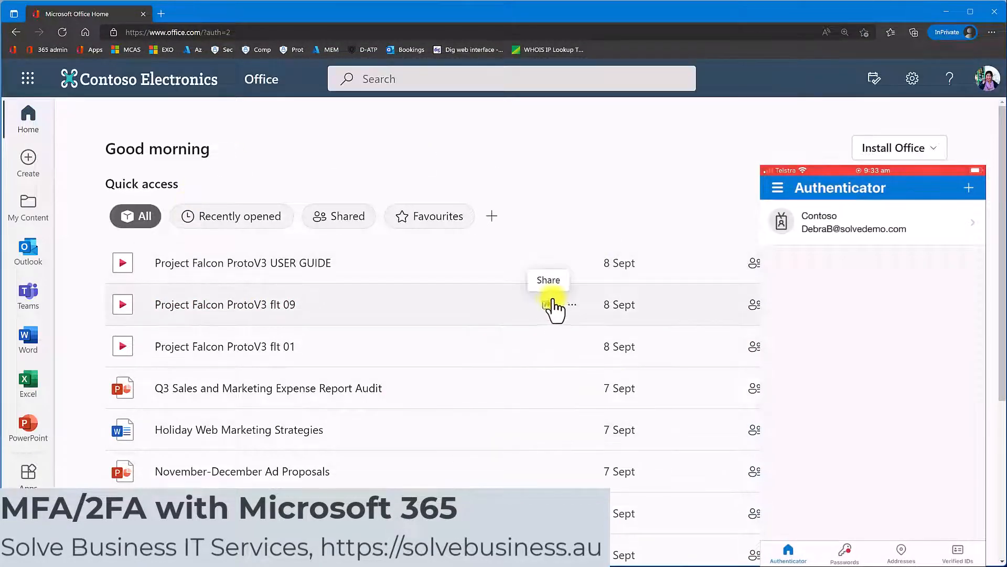
pyautogui.moveTo(212, 109)
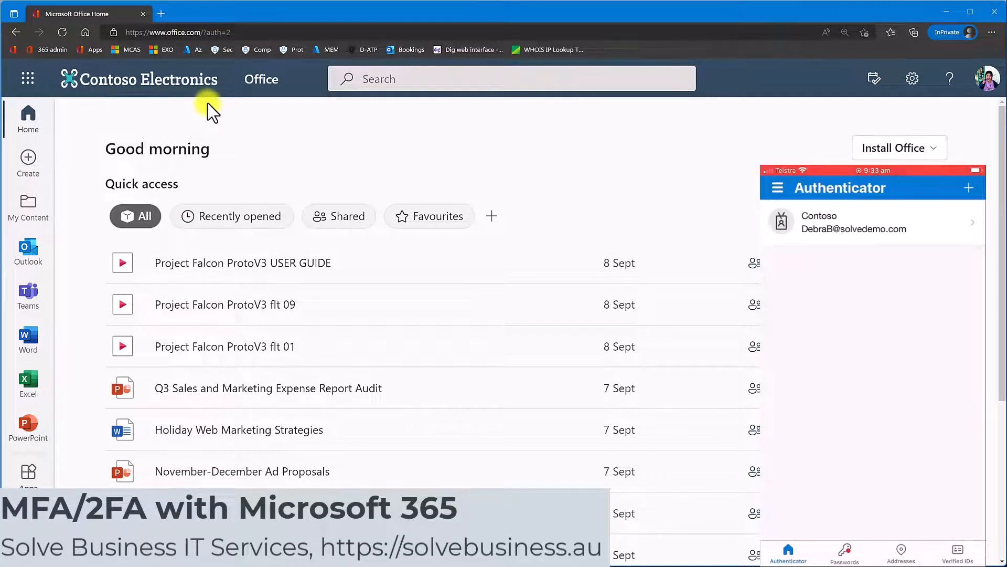
pyautogui.moveTo(466, 162)
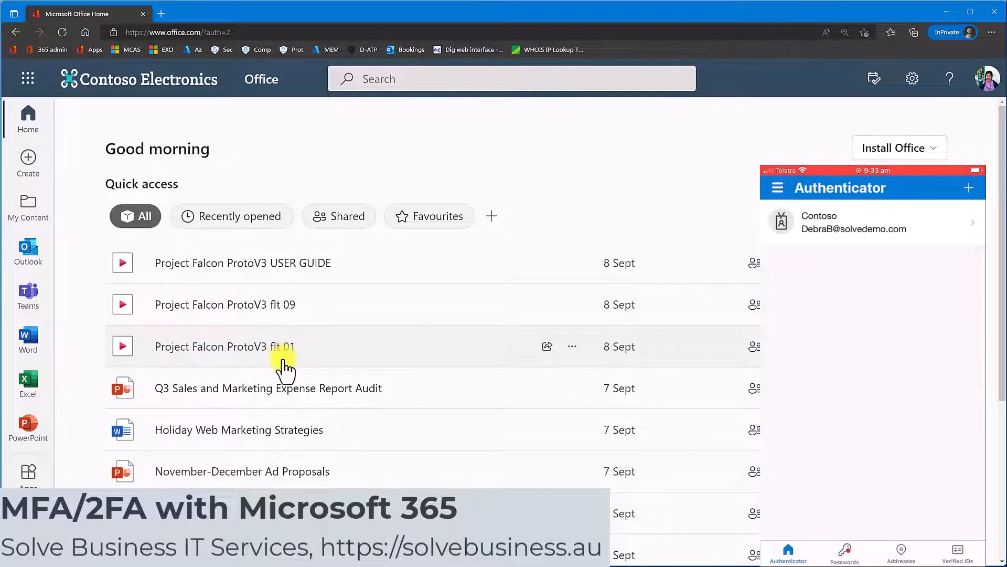
pyautogui.moveTo(396, 154)
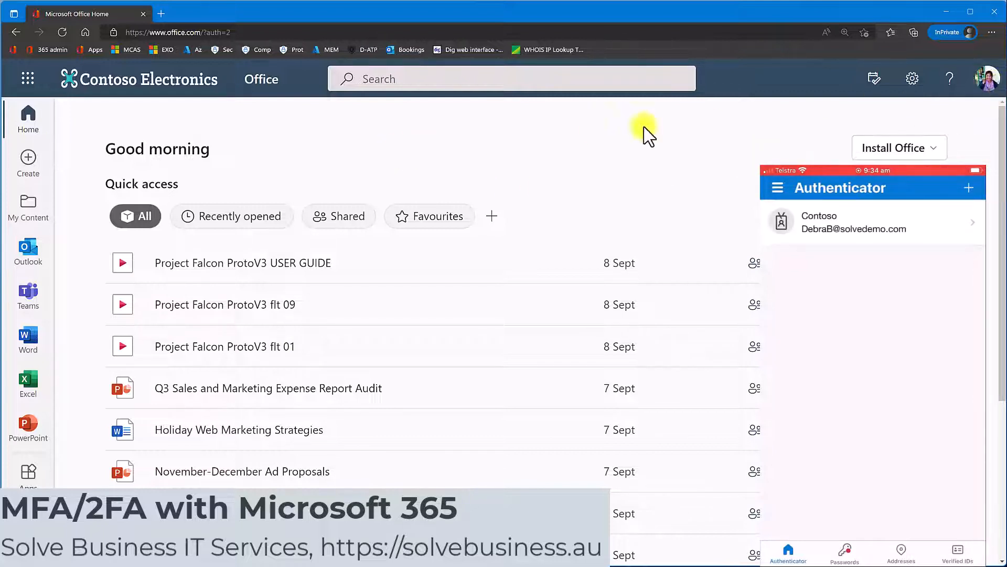
pyautogui.moveTo(440, 145)
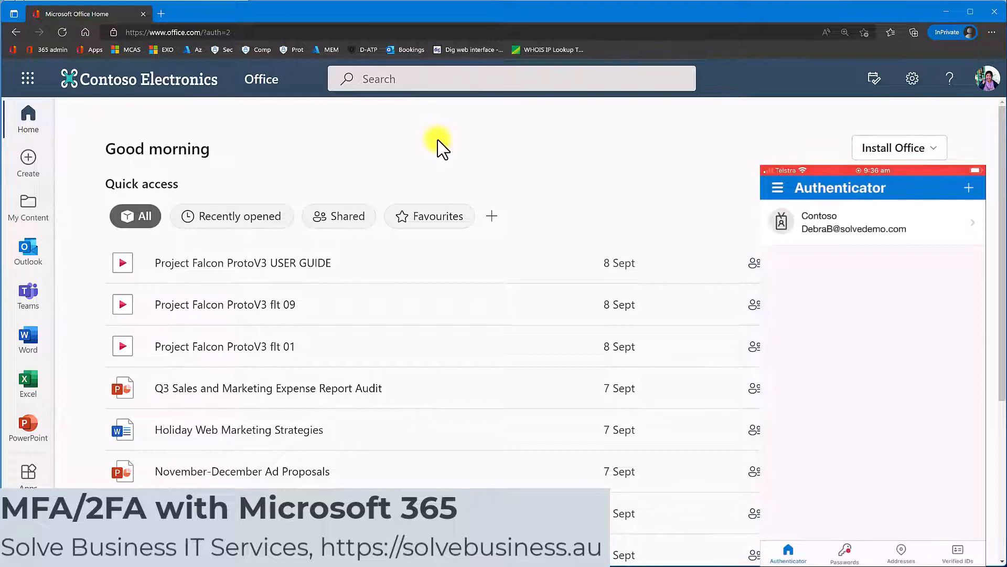
pyautogui.click(872, 221)
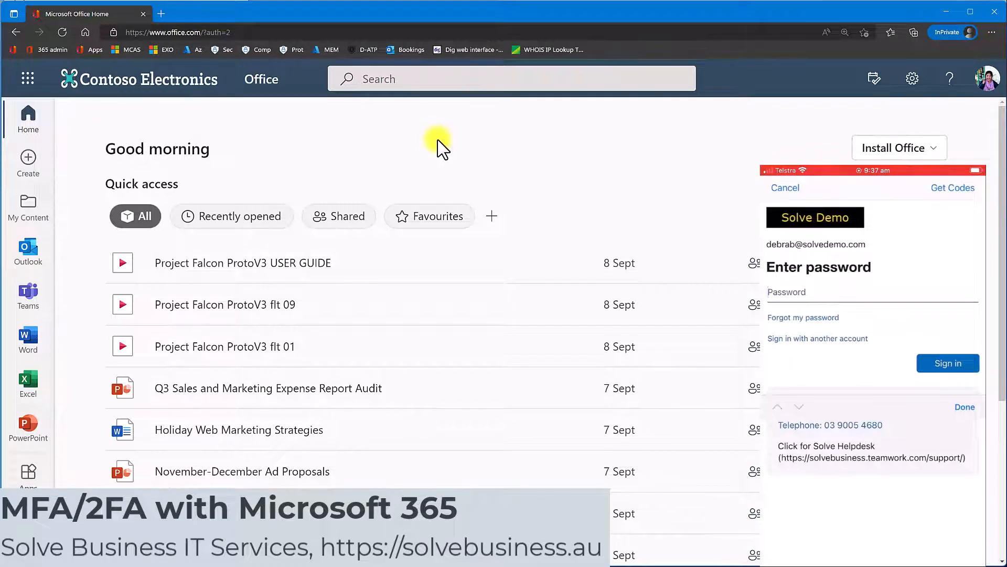
# Enter the account password on the phone, sign in, and approve the Authenticator request.
pyautogui.write('••')
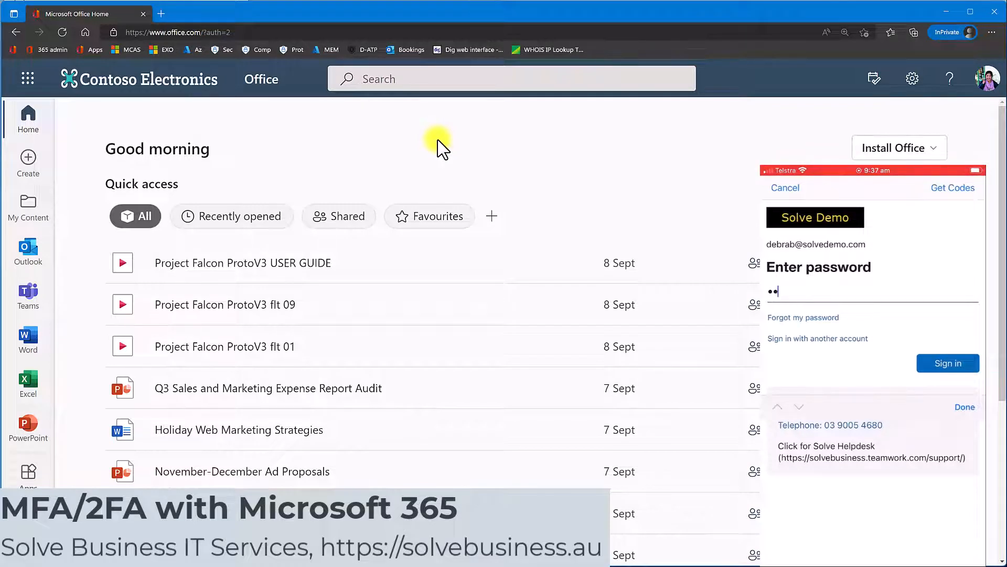
pyautogui.write('•')
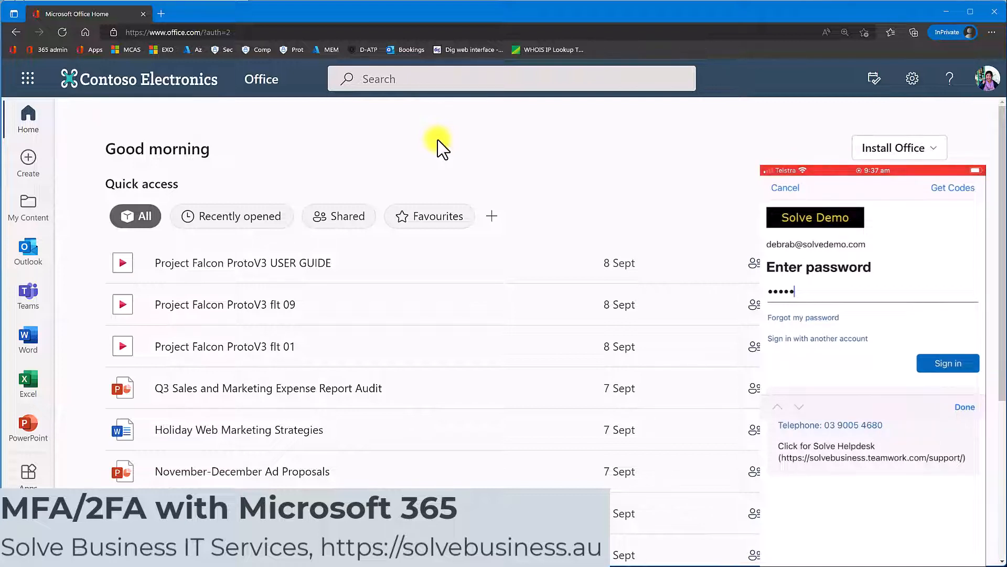
pyautogui.write('•')
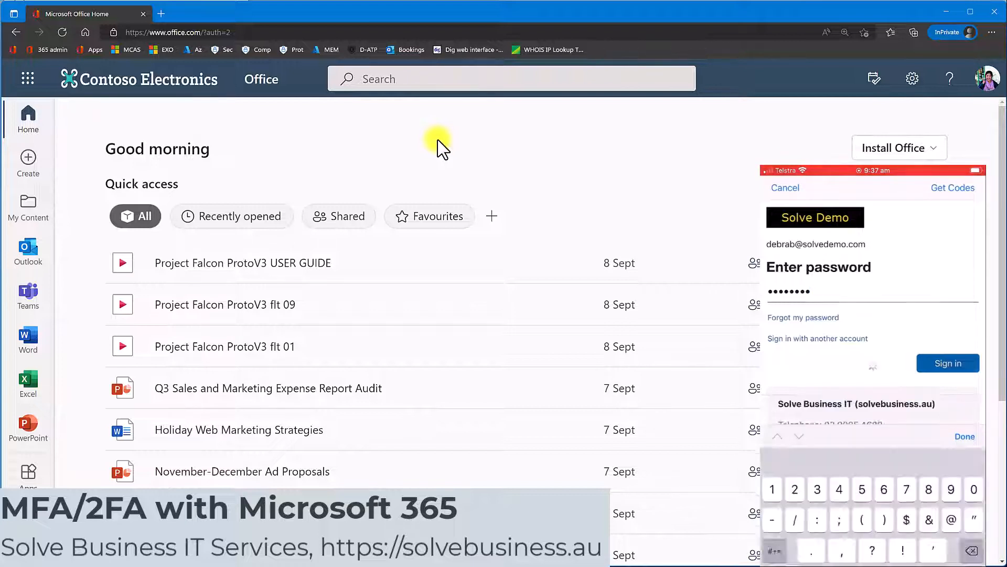
pyautogui.click(947, 363)
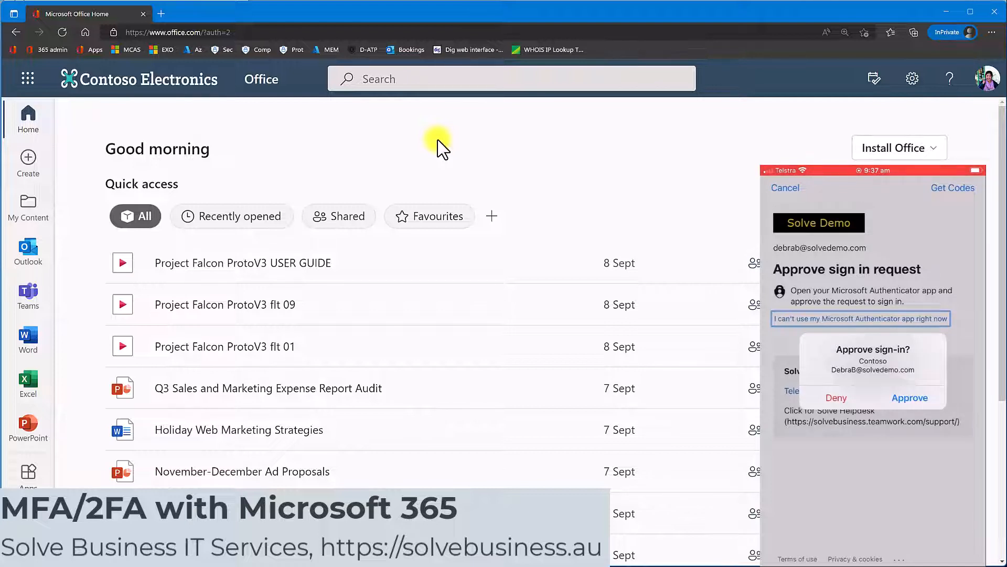
pyautogui.click(910, 396)
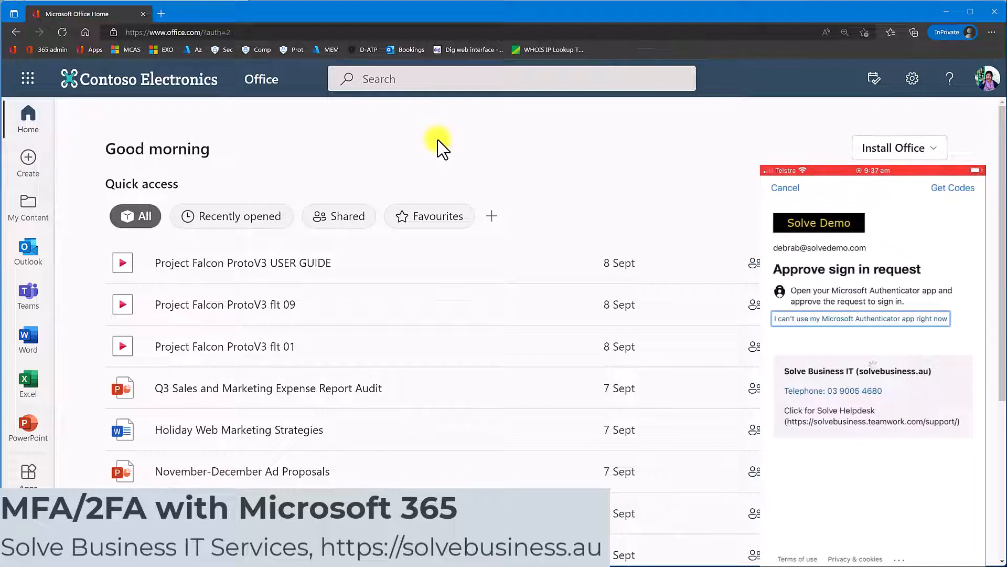
pyautogui.click(859, 318)
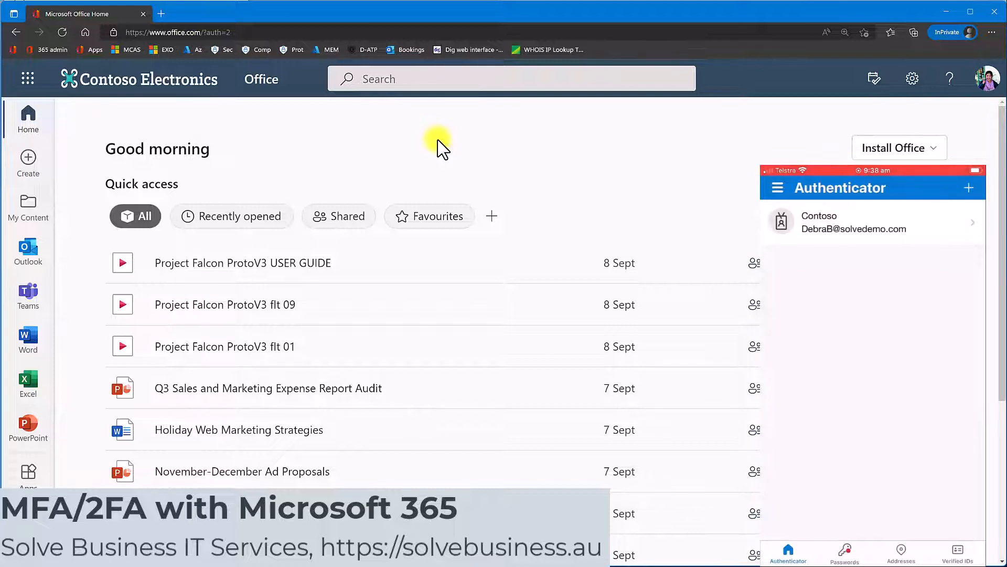
# View the Contoso account on the phone, then sign out of Office from the profile panel.
pyautogui.click(871, 222)
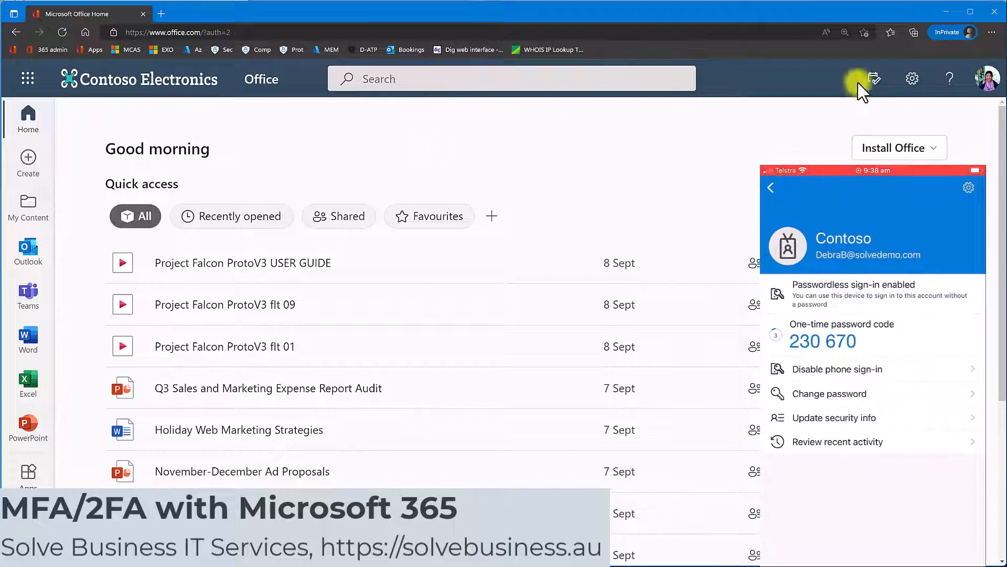
pyautogui.click(987, 79)
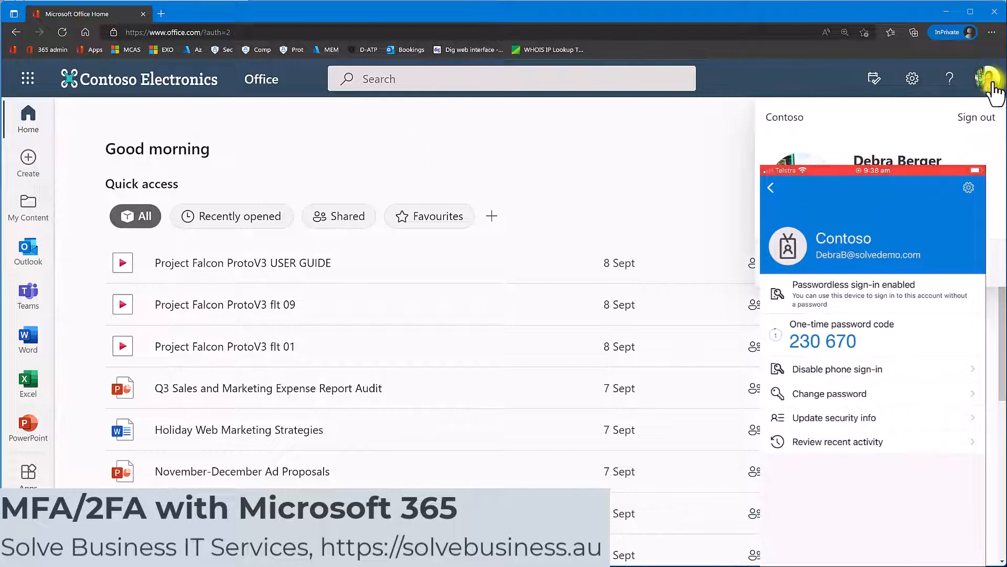
pyautogui.click(976, 116)
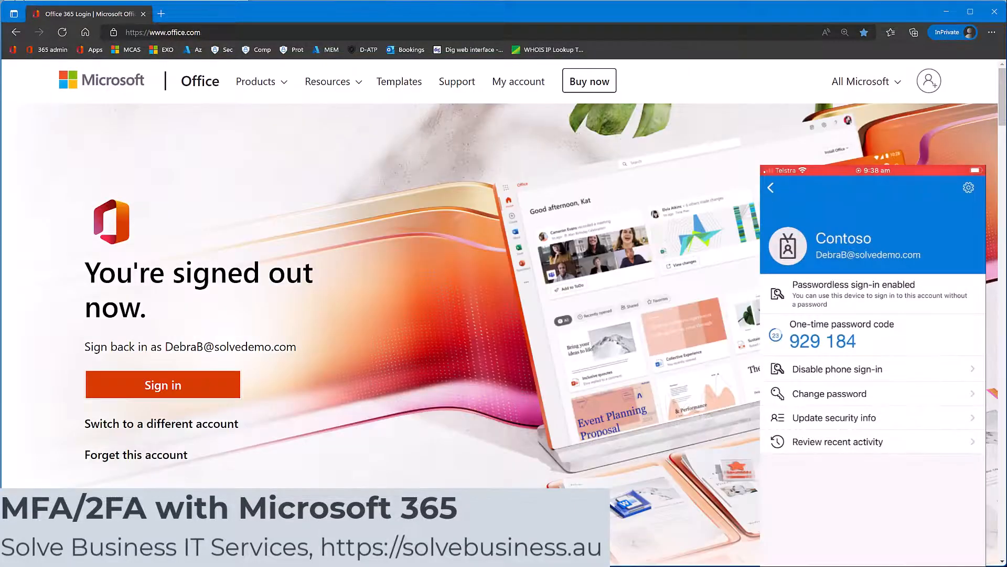
# Sign in again as the same work account to reach its password prompt.
pyautogui.click(163, 384)
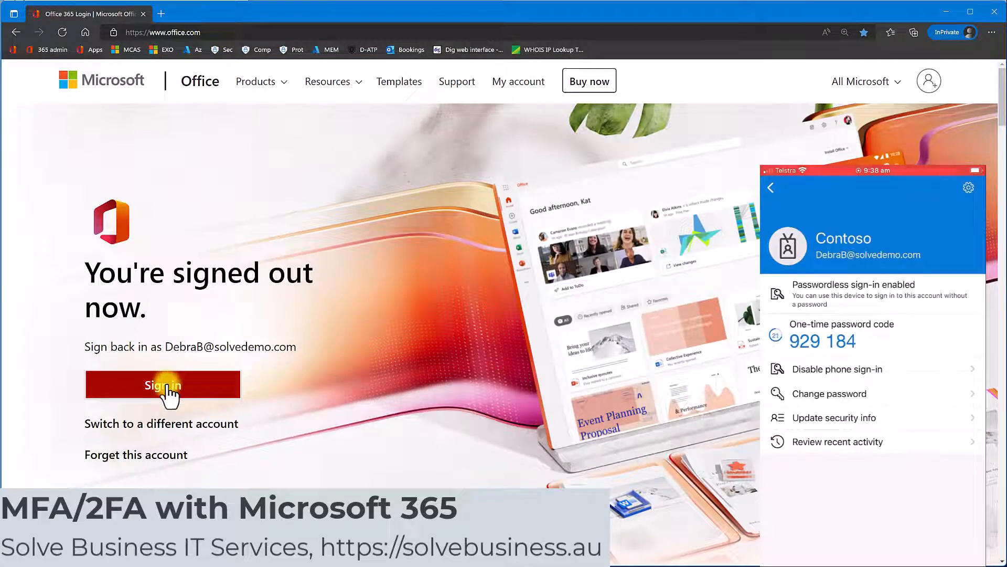
pyautogui.click(162, 384)
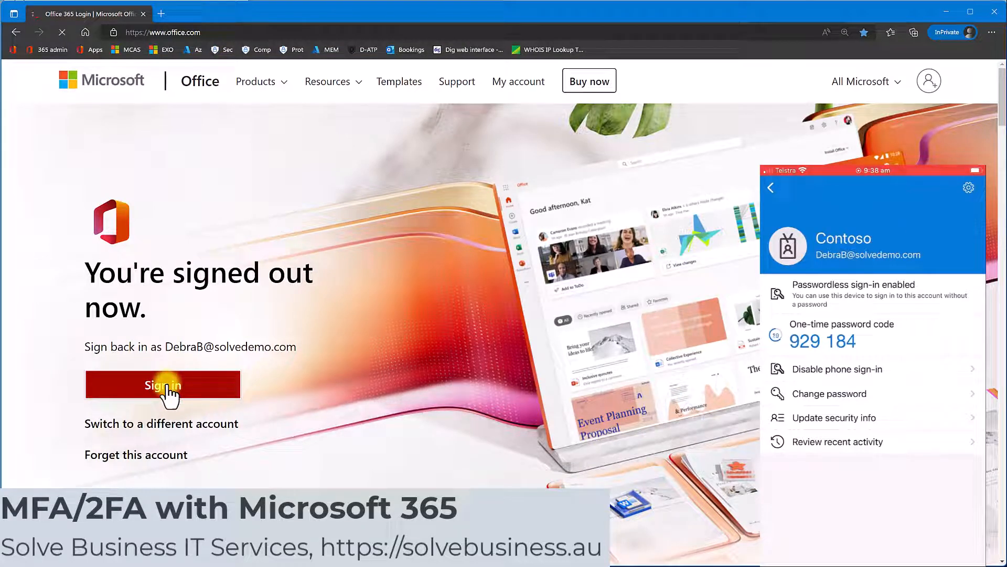
pyautogui.click(163, 385)
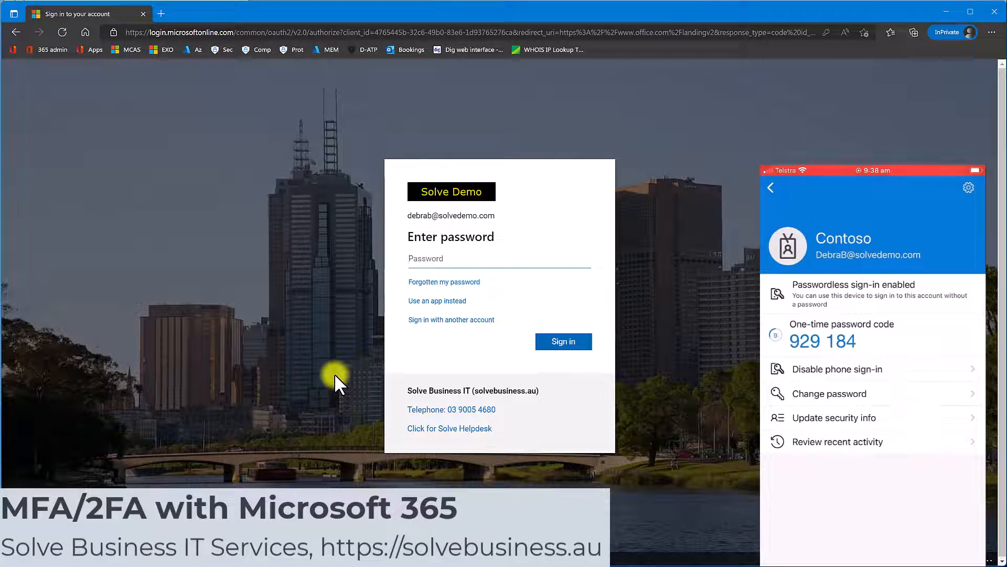
pyautogui.moveTo(339, 320)
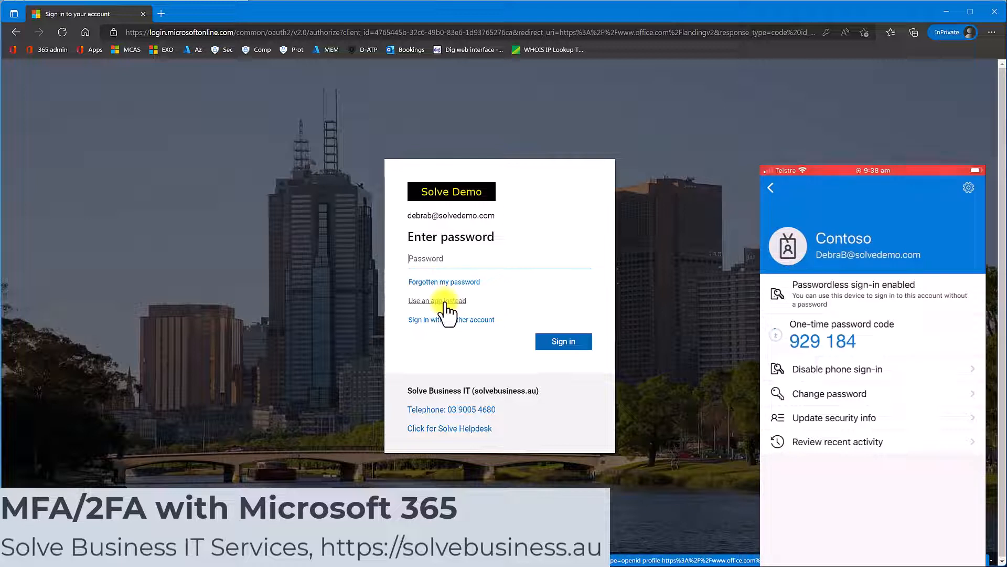
pyautogui.click(437, 301)
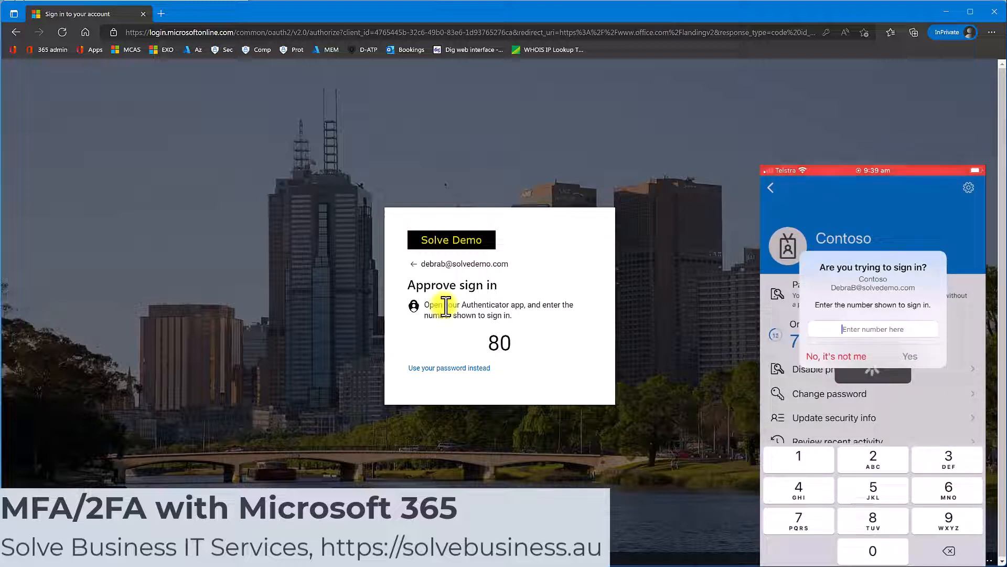
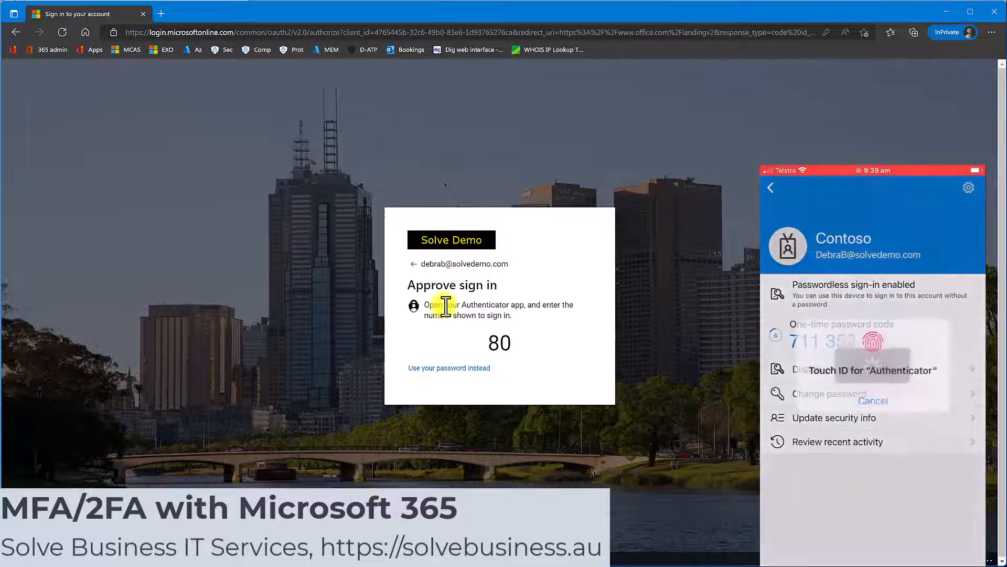
pyautogui.click(872, 400)
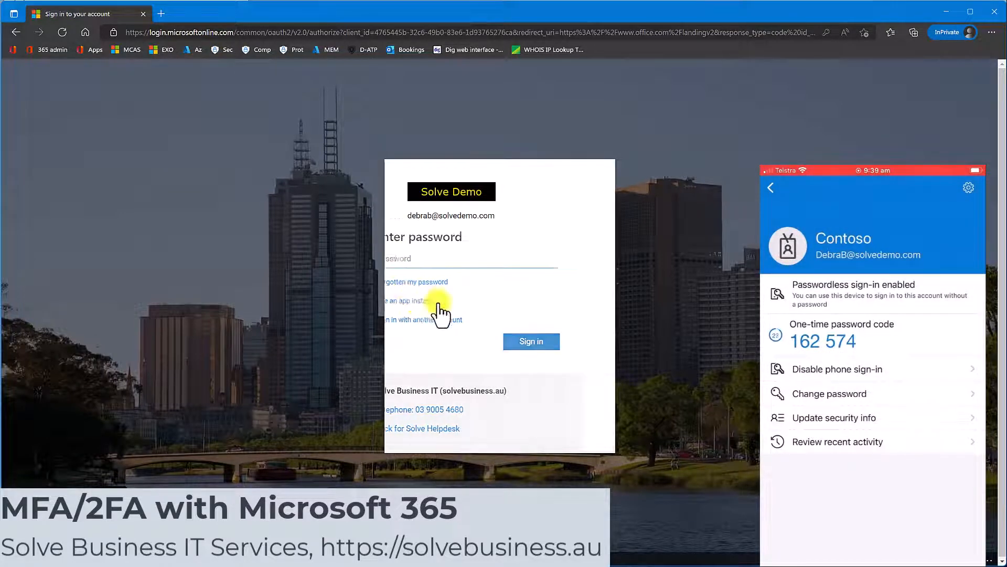
# Use the app instead and approve sign-in by entering the matching number 50 on the phone.
pyautogui.click(531, 341)
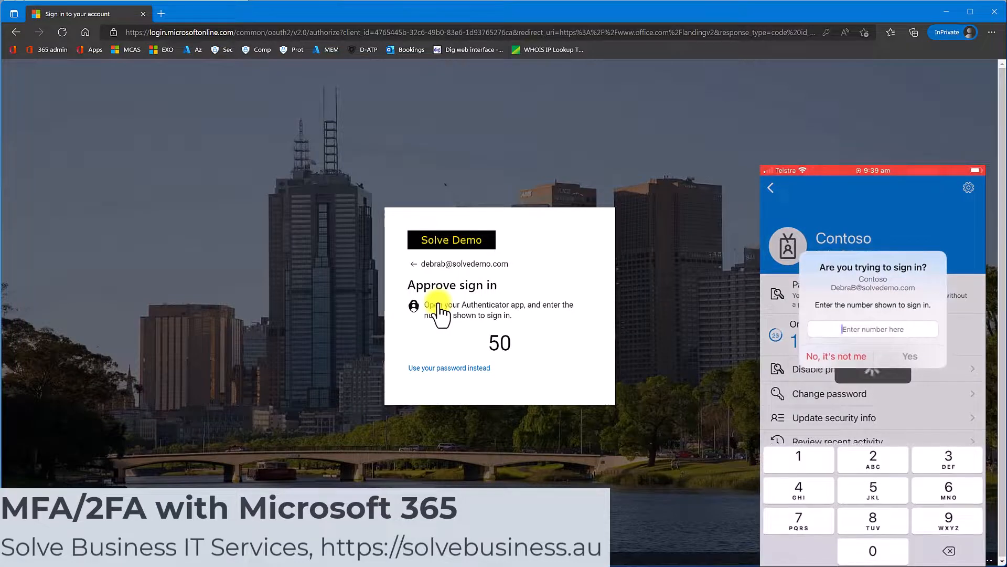
pyautogui.write('50')
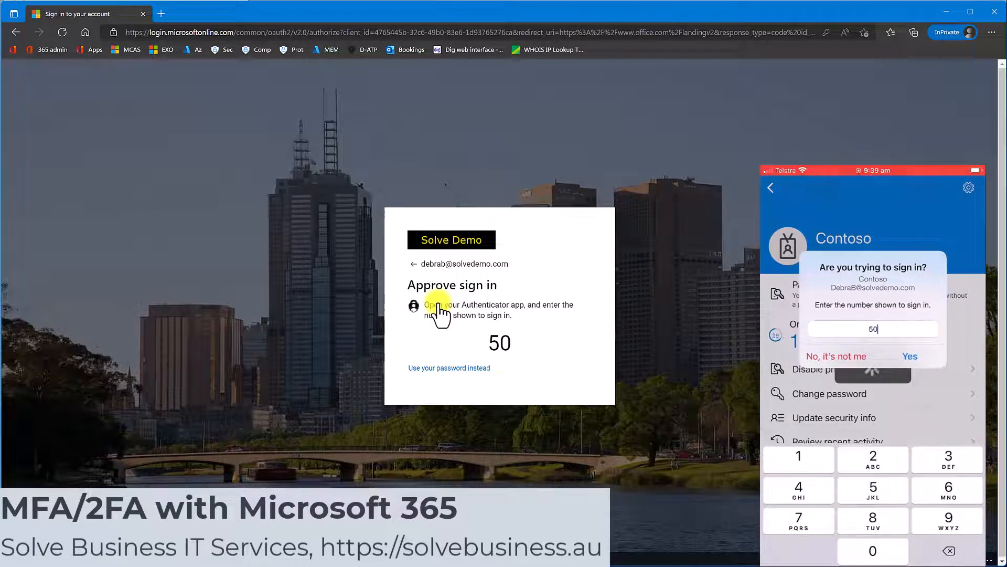
pyautogui.click(910, 356)
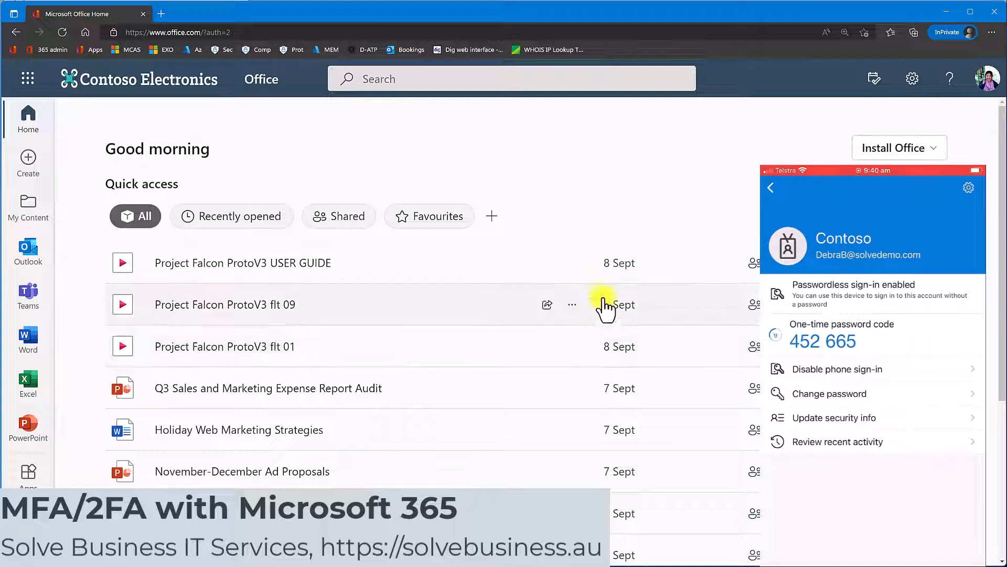
pyautogui.moveTo(327, 160)
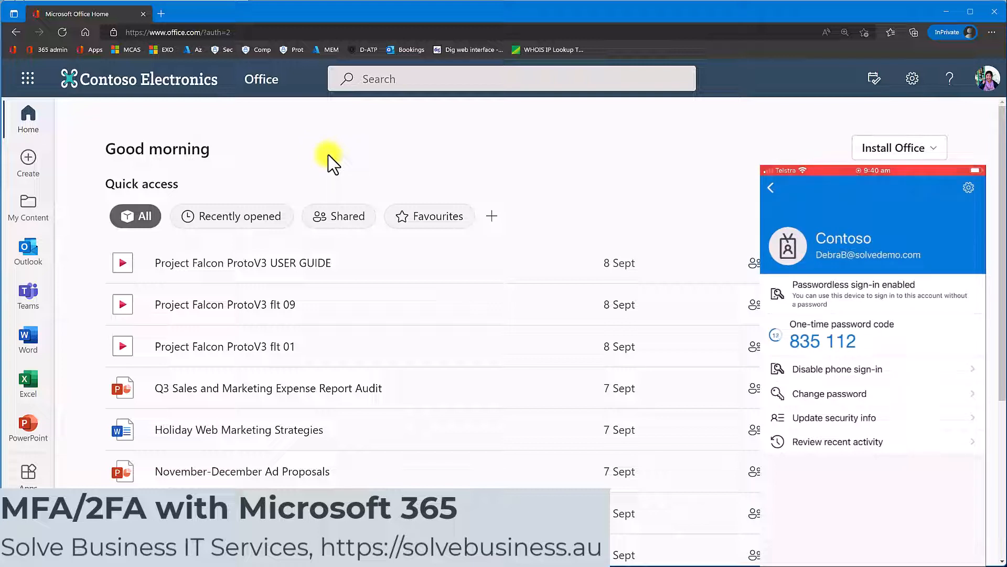
pyautogui.moveTo(212, 157)
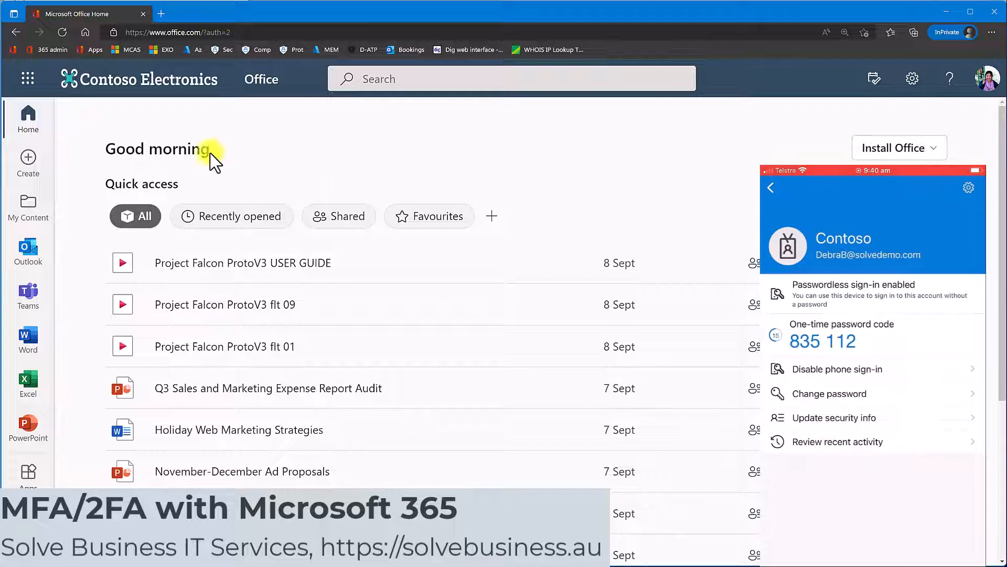